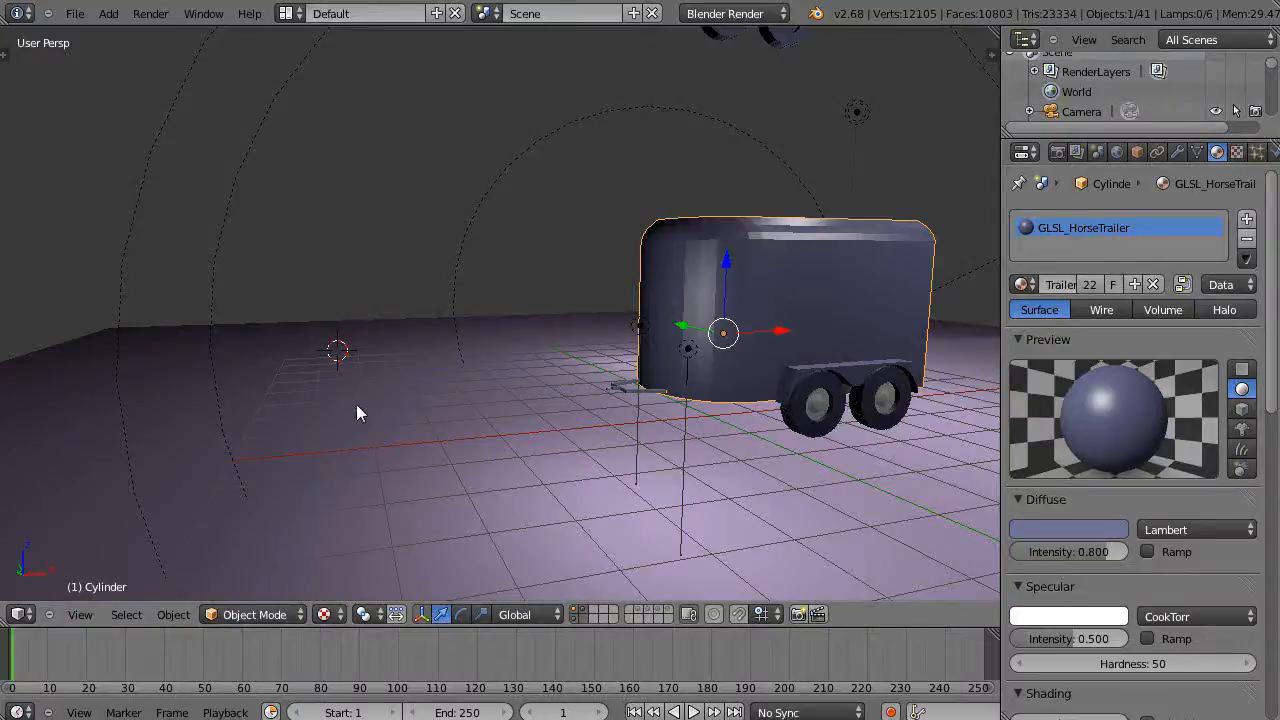
pyautogui.moveTo(205, 390)
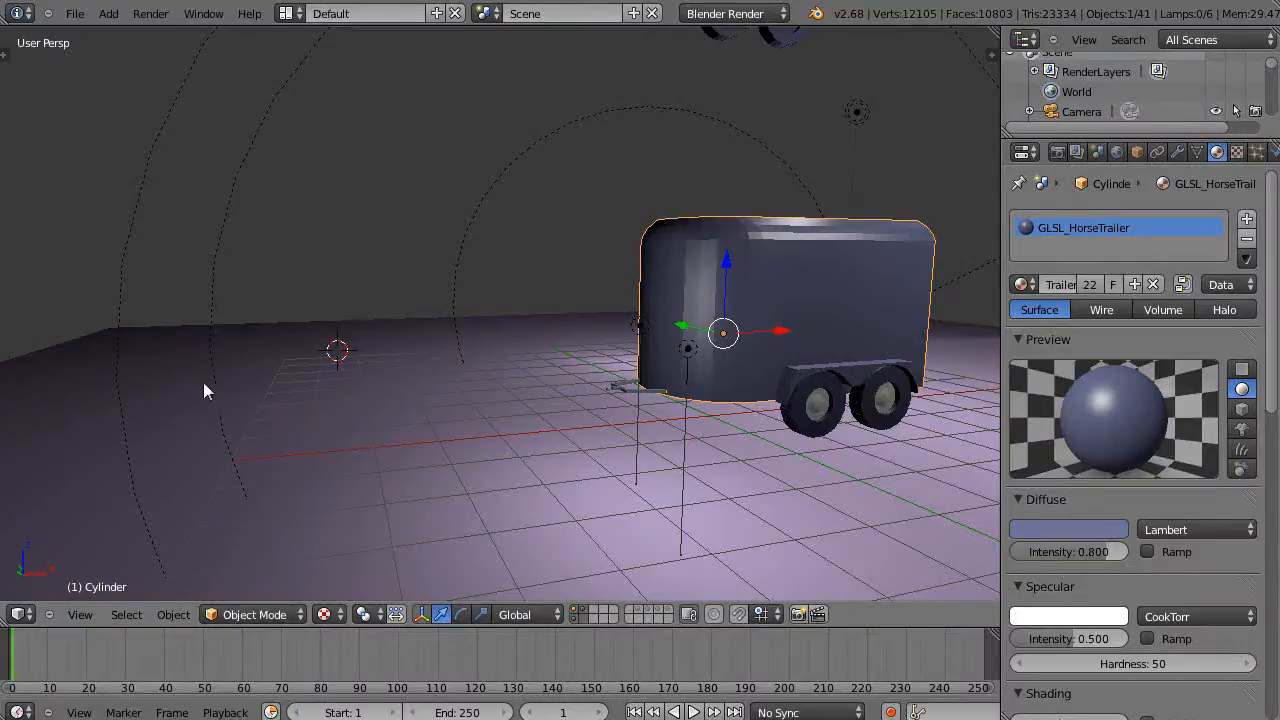
pyautogui.moveTo(313, 270)
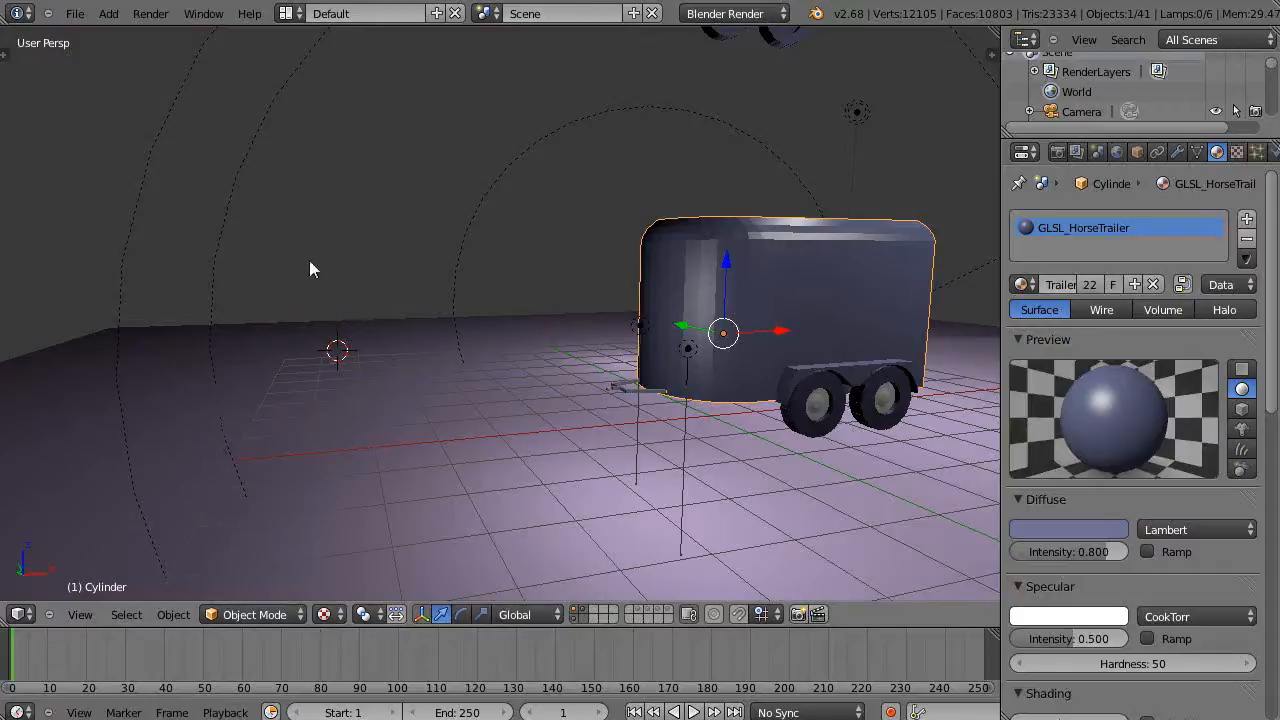
pyautogui.moveTo(228, 297)
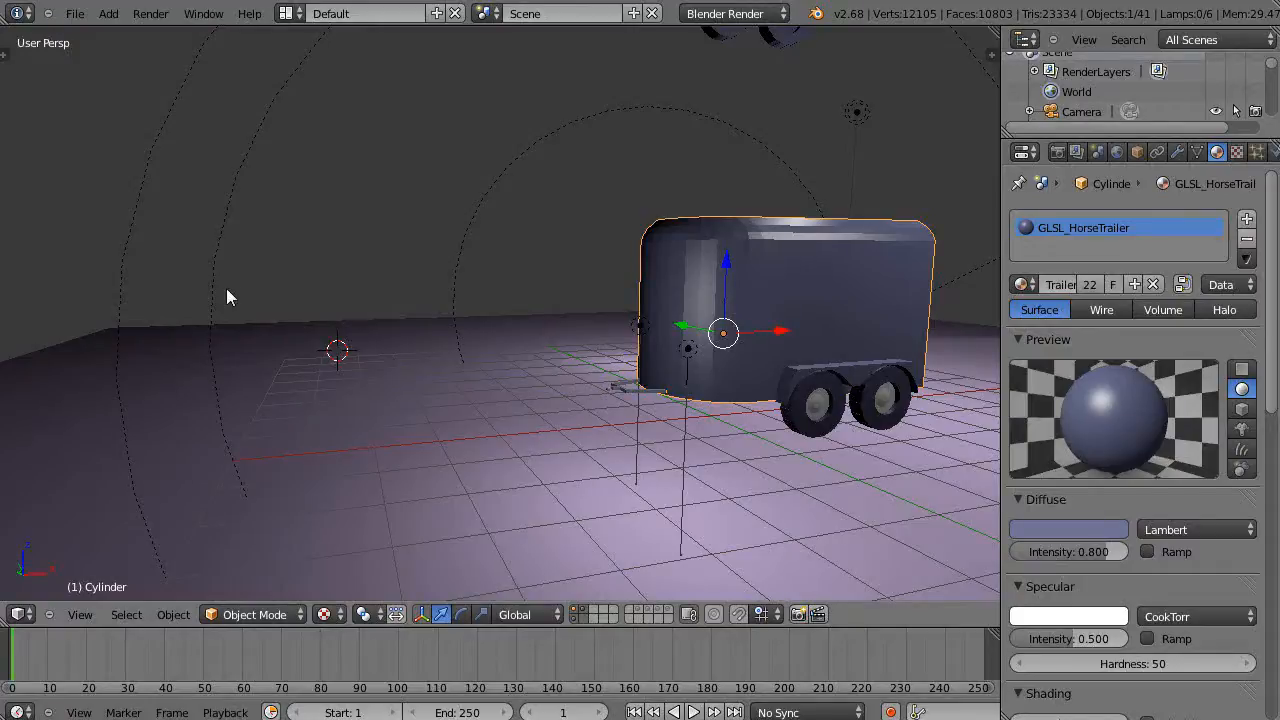
pyautogui.moveTo(276, 328)
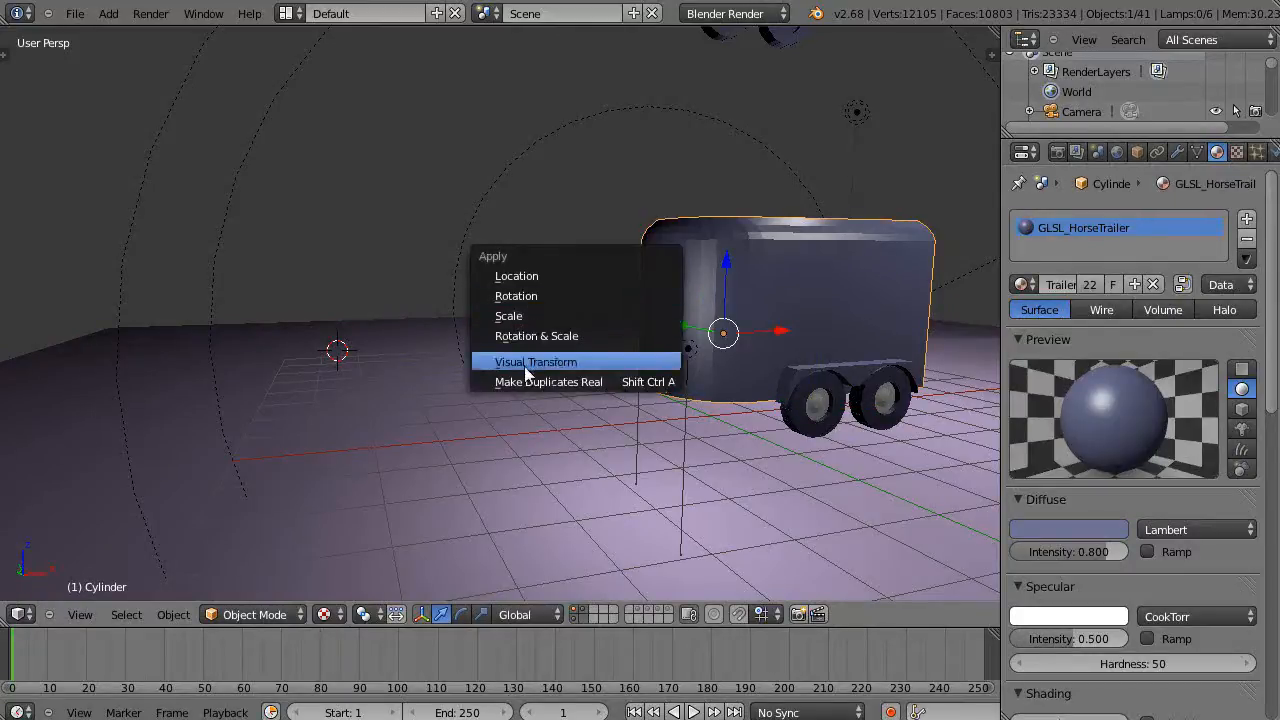
pyautogui.moveTo(520, 323)
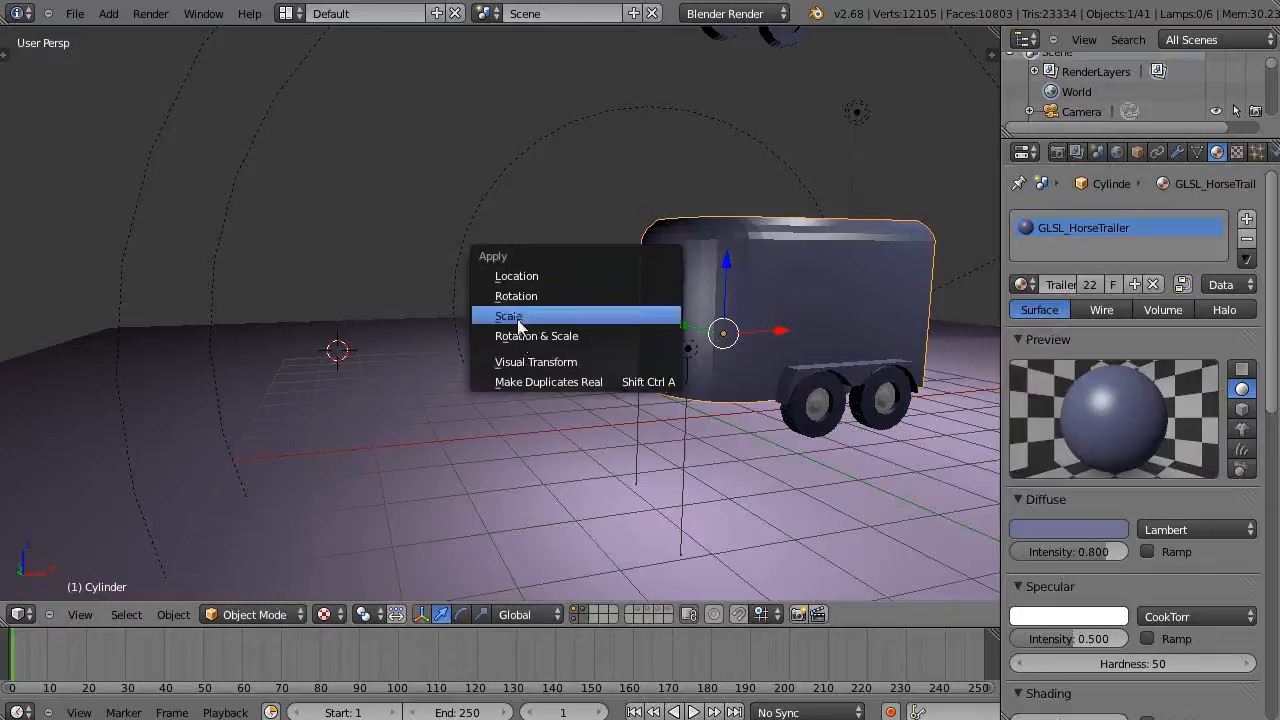
# Apply the trailer body's scale from the Ctrl+A Apply menu
pyautogui.click(509, 315)
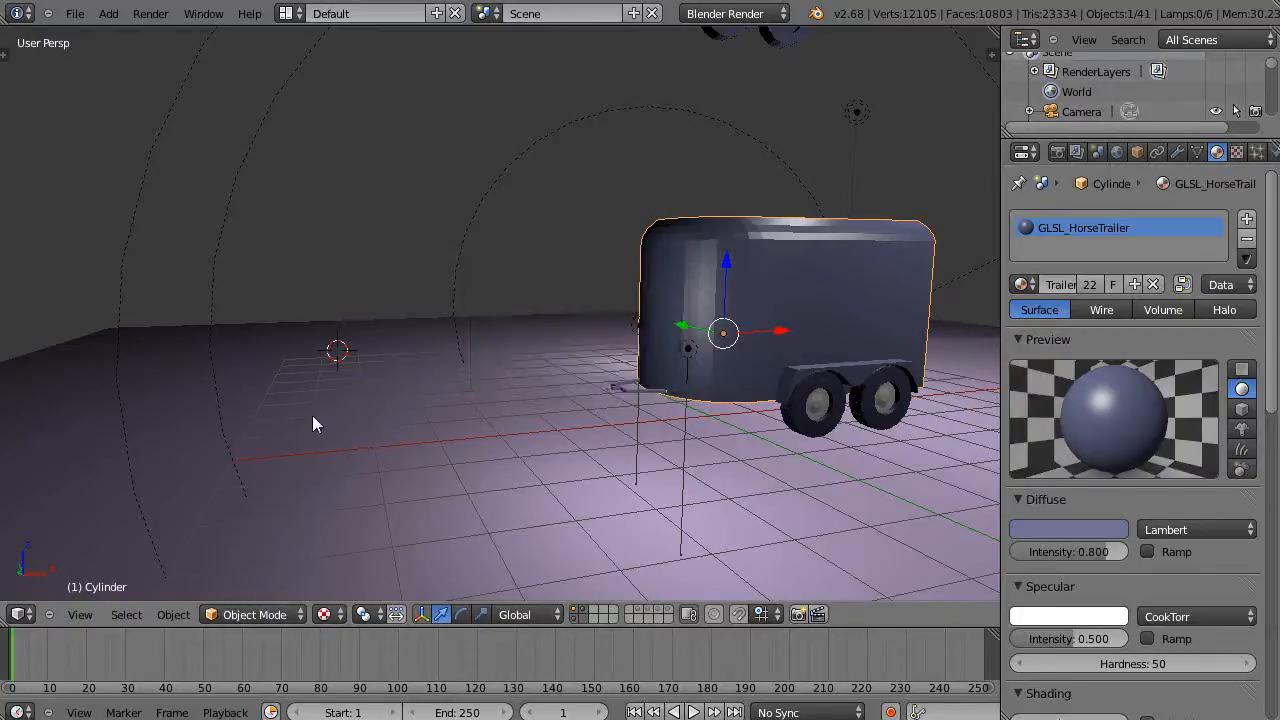
# Add the red cylinder and switch Transform Orientation to Local
pyautogui.click(224, 343)
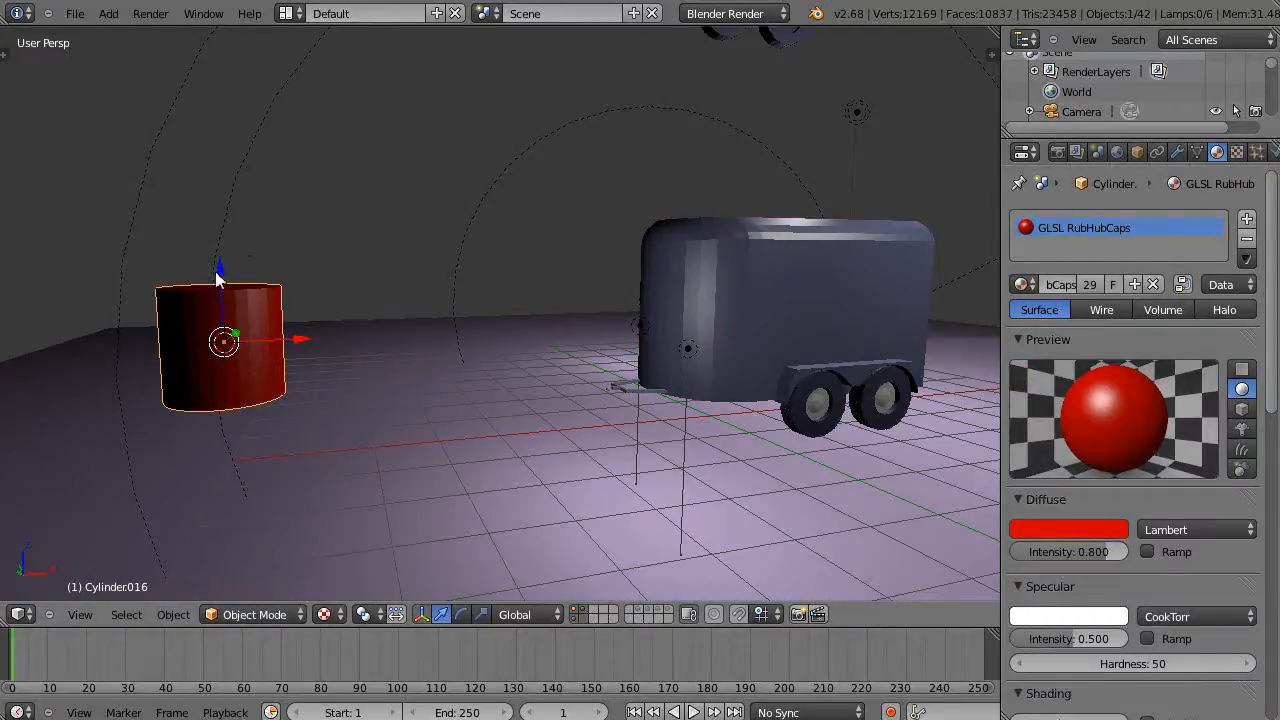
pyautogui.click(520, 614)
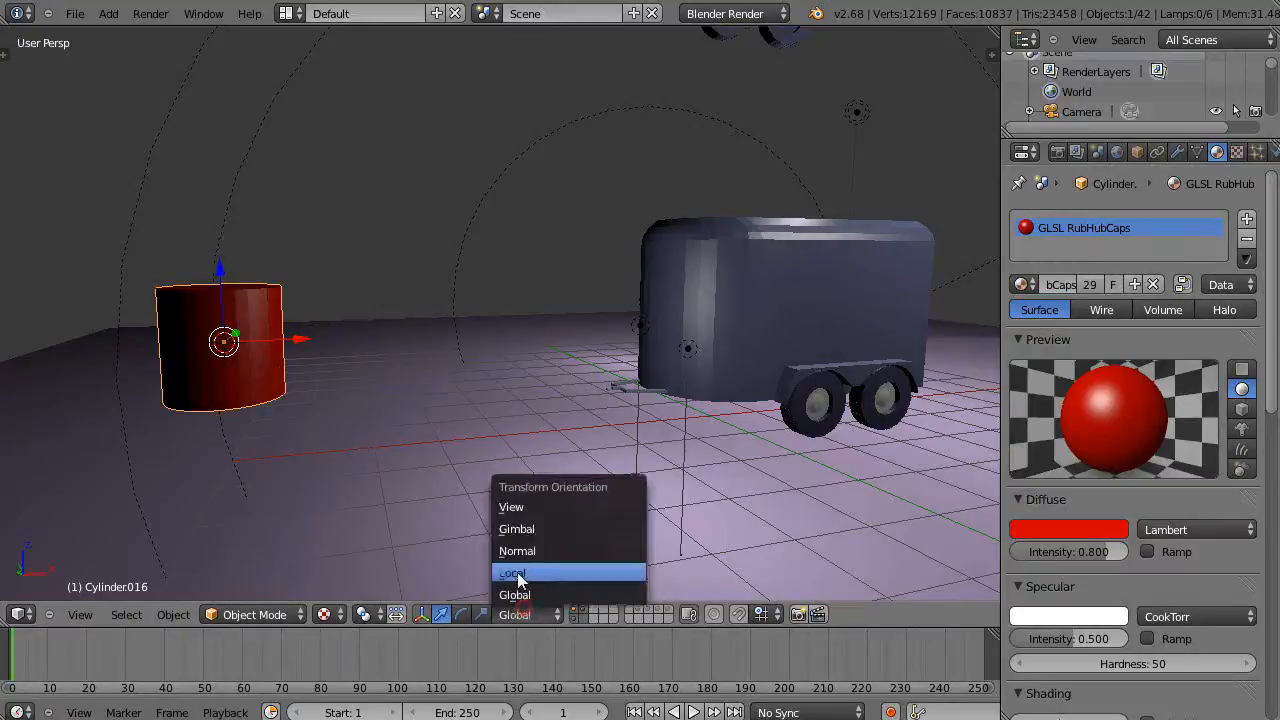
pyautogui.click(513, 572)
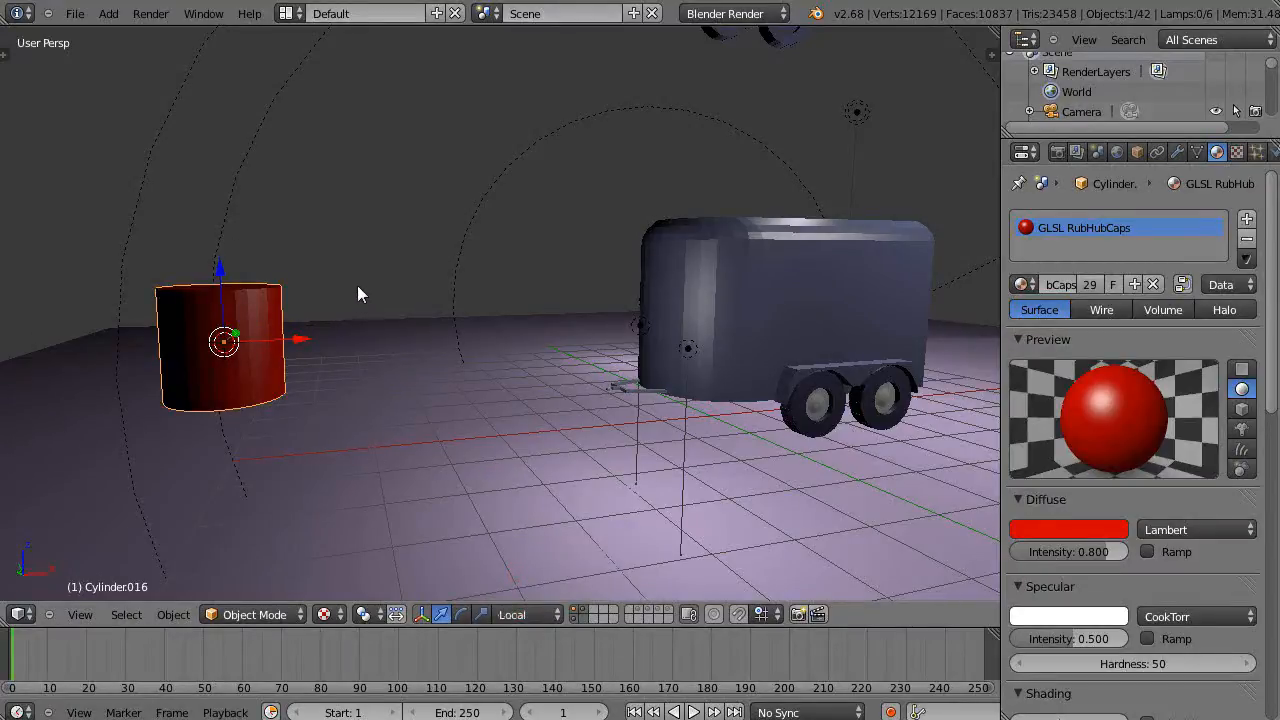
pyautogui.moveTo(348, 360)
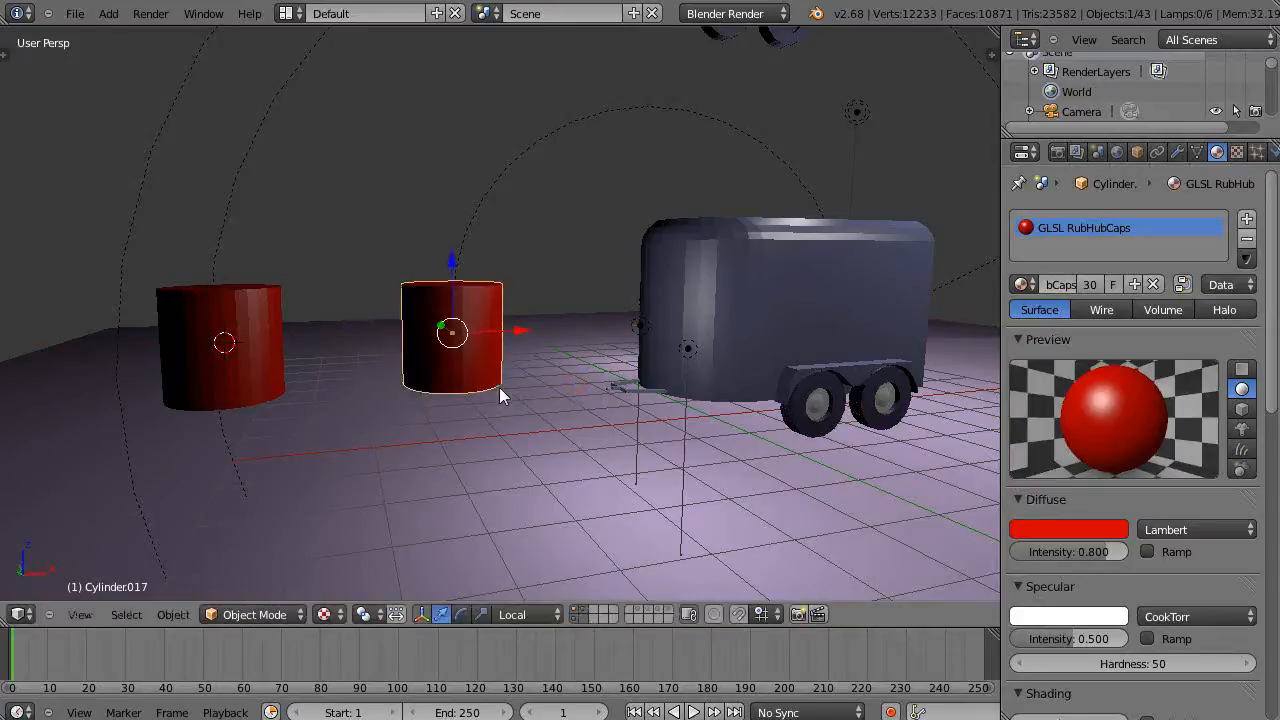
# Turn the left cylinder 90° onto its side and shrink it, then select the upright one
pyautogui.click(220, 345)
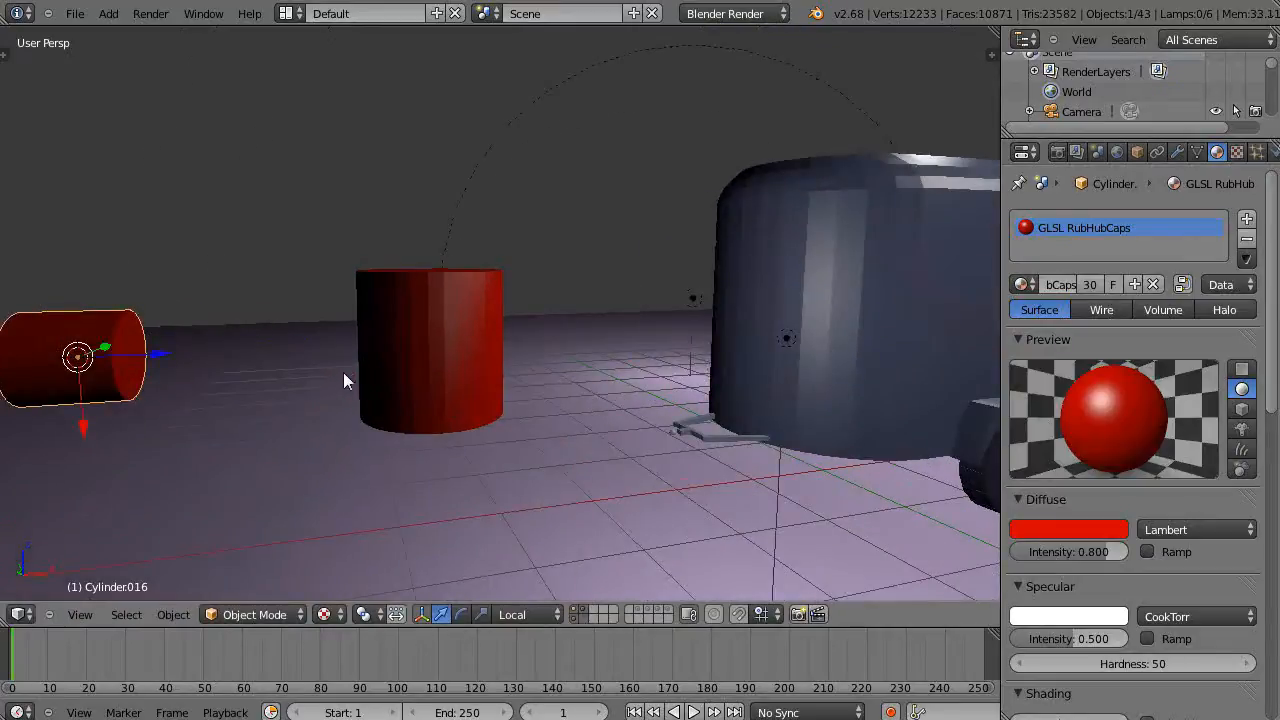
pyautogui.moveTo(147, 365)
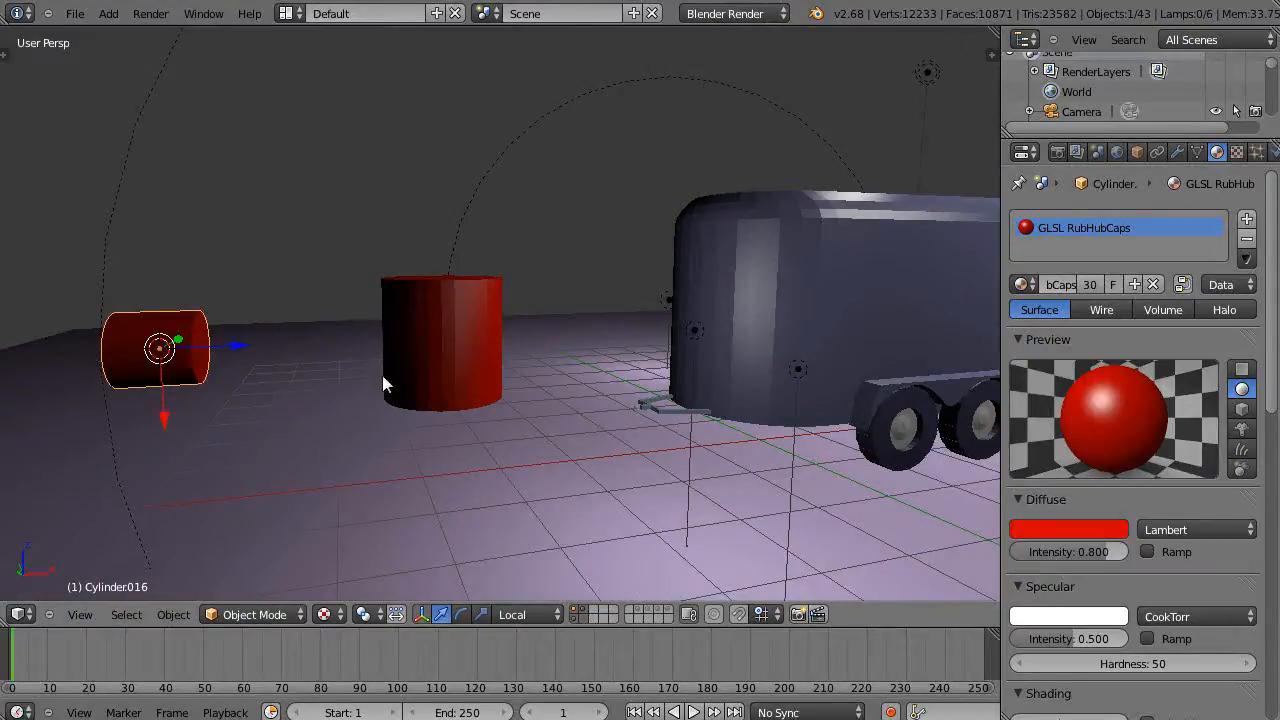
pyautogui.click(440, 340)
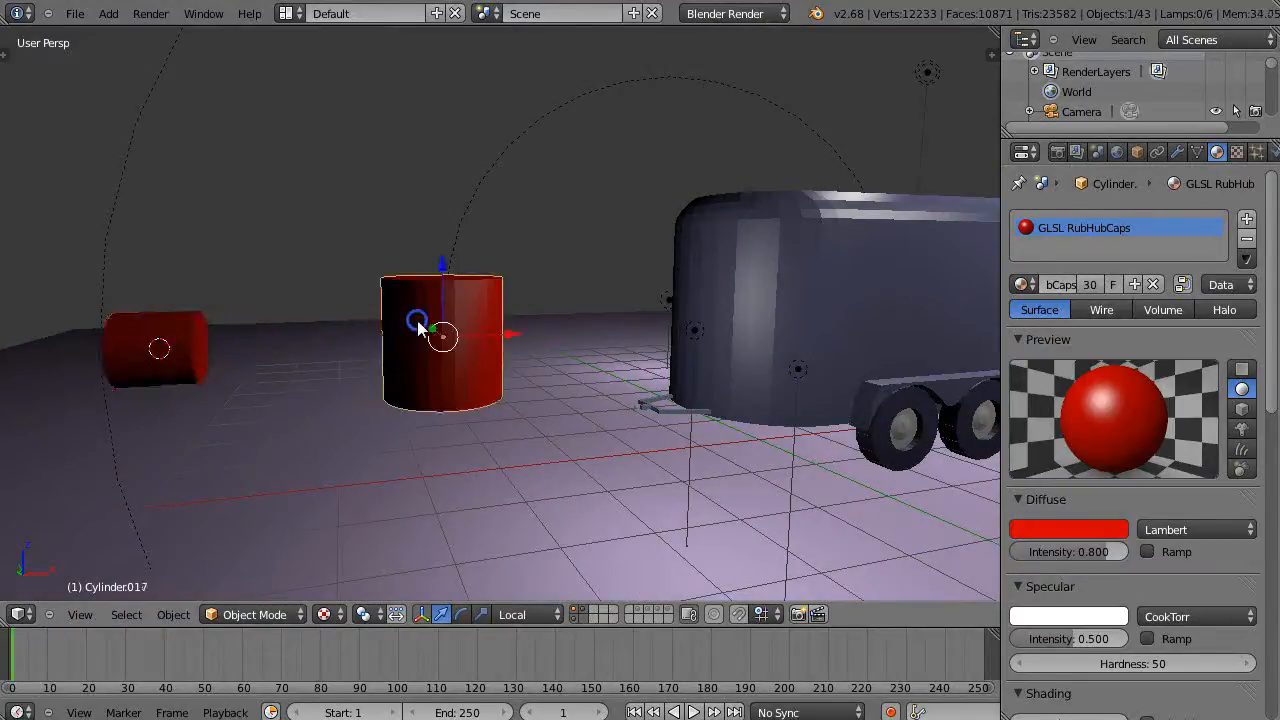
# Stretch the upright cylinder along Z and move the small cylinder against its upper side
pyautogui.press('s')
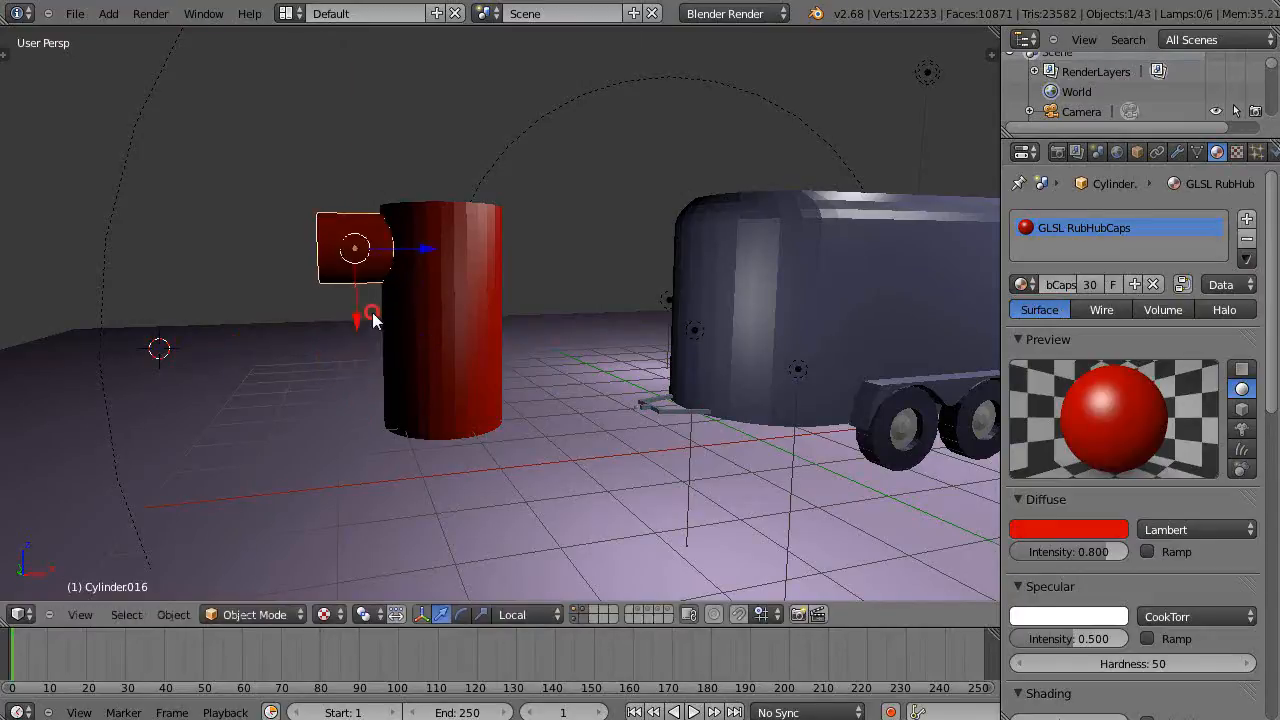
pyautogui.moveTo(375, 320); pyautogui.dragTo(500, 390)
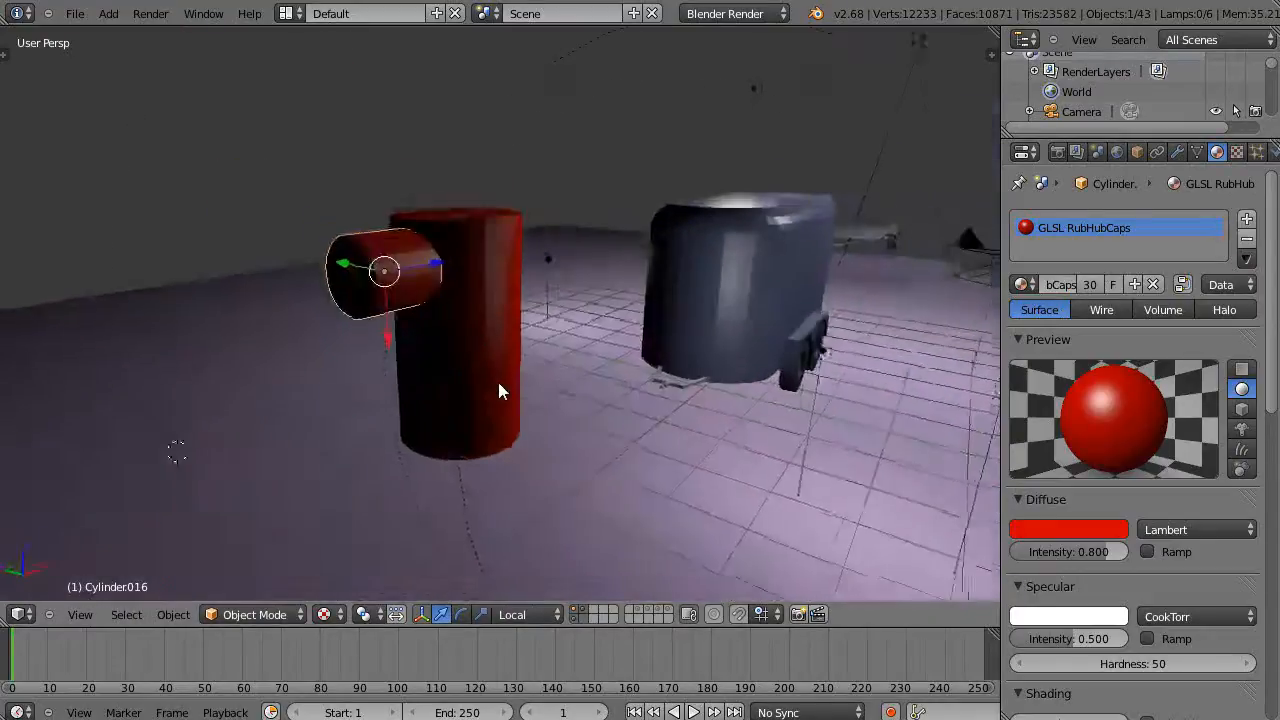
pyautogui.moveTo(500, 390); pyautogui.dragTo(395, 375)
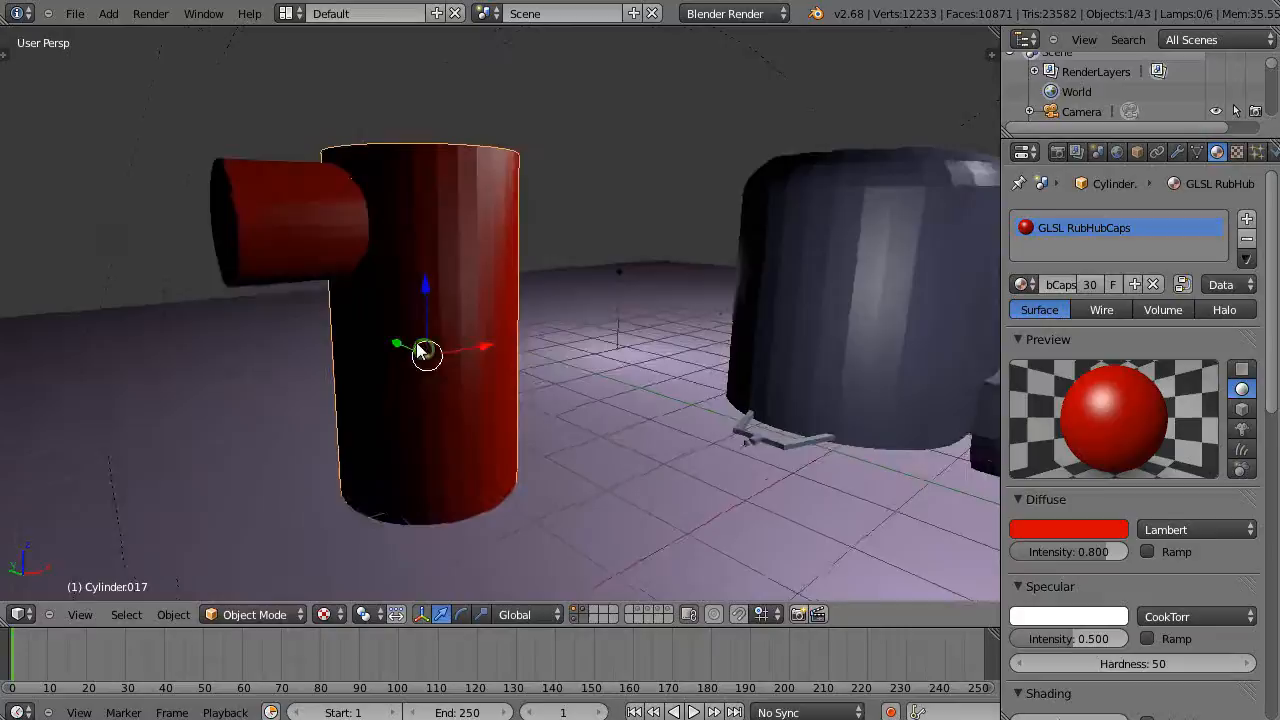
# Give the sideways light cylinder an Array modifier with Count 2 and Relative Offset 1.0
pyautogui.click(287, 222)
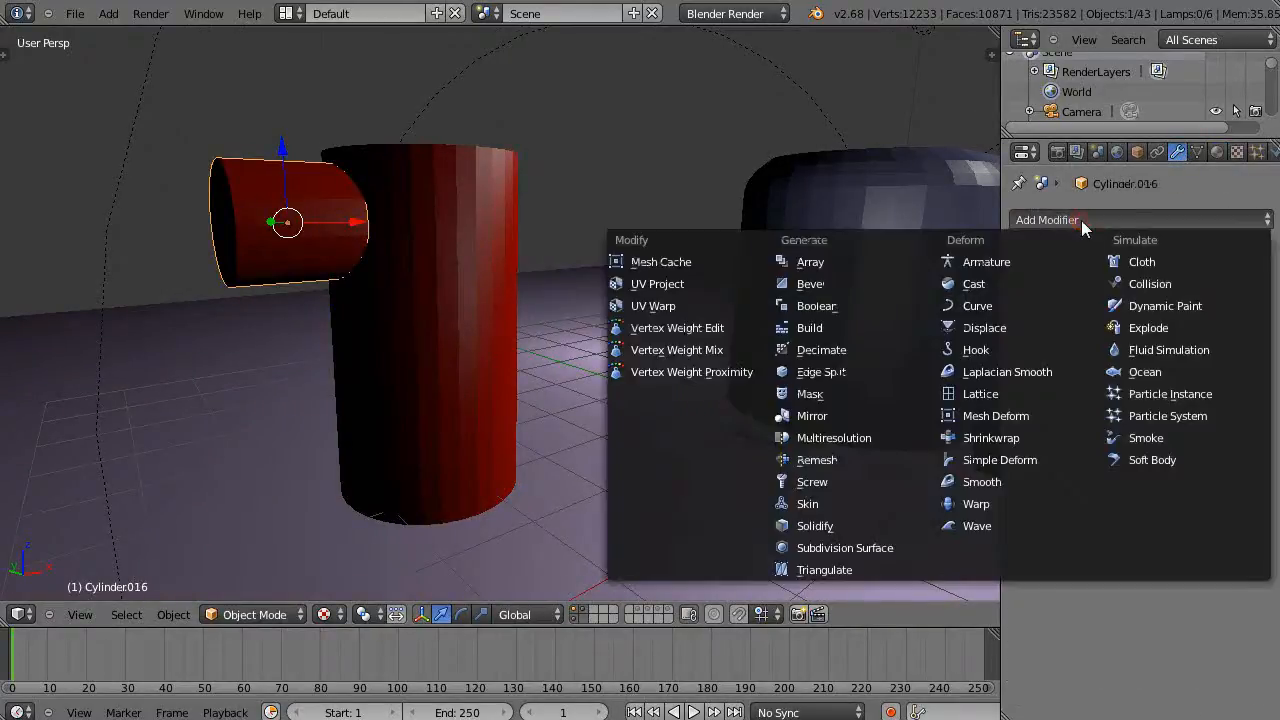
pyautogui.click(810, 261)
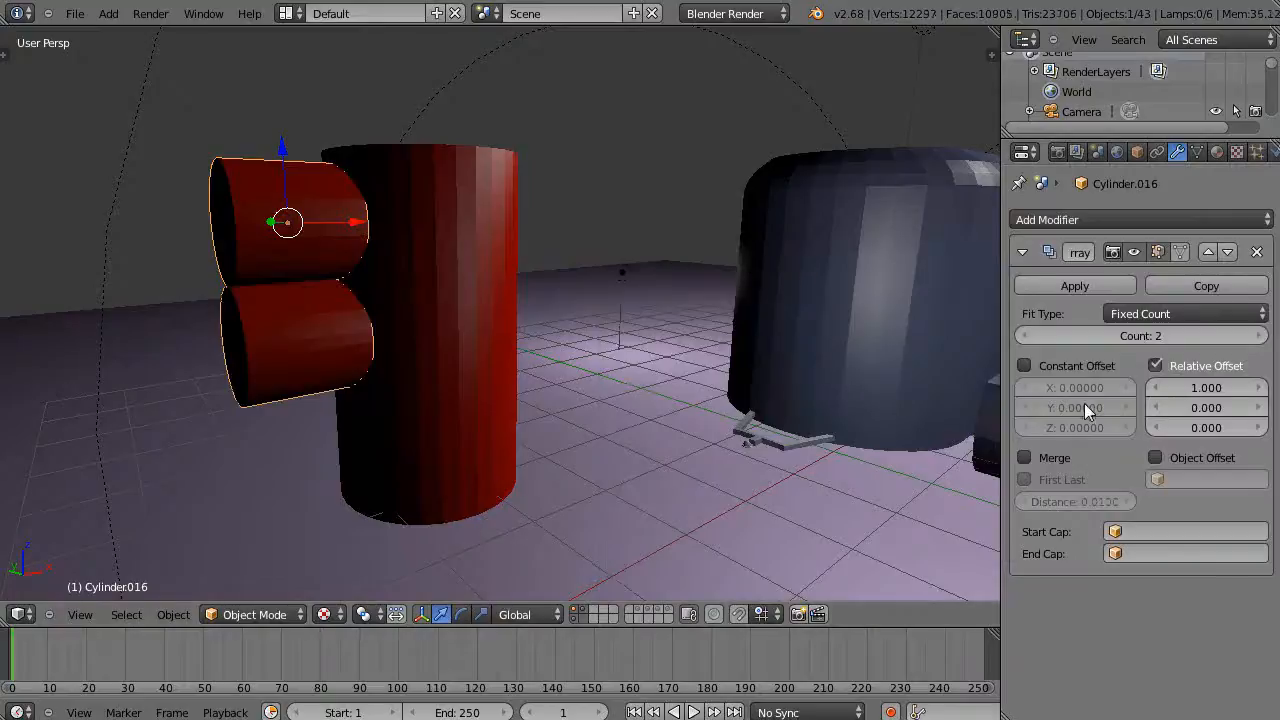
pyautogui.moveTo(428, 356)
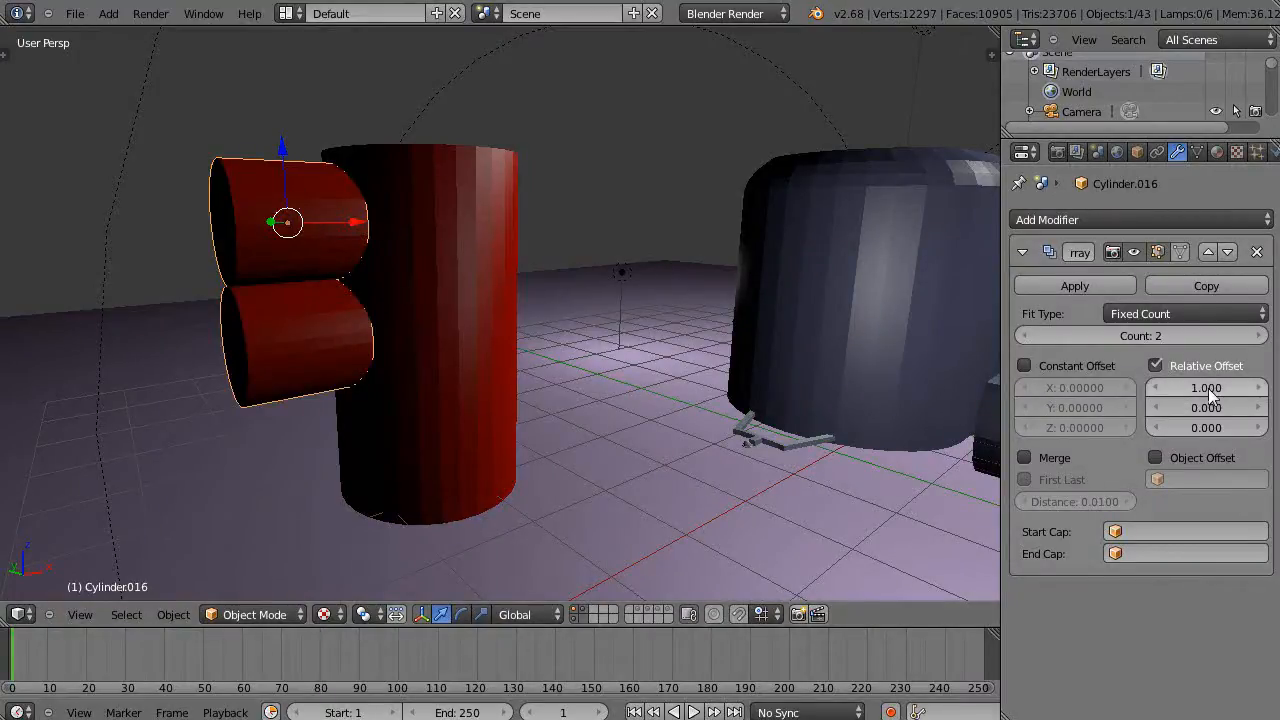
pyautogui.moveTo(1205, 387)
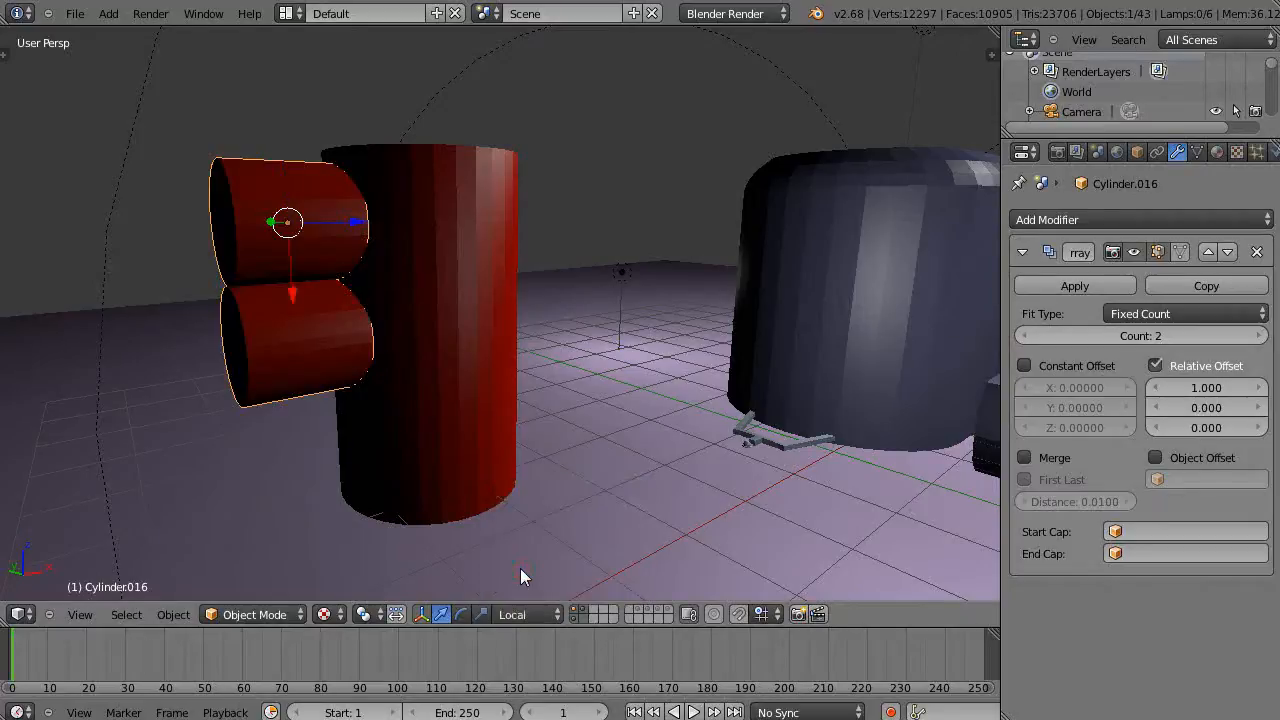
pyautogui.moveTo(520, 576); pyautogui.dragTo(340, 275)
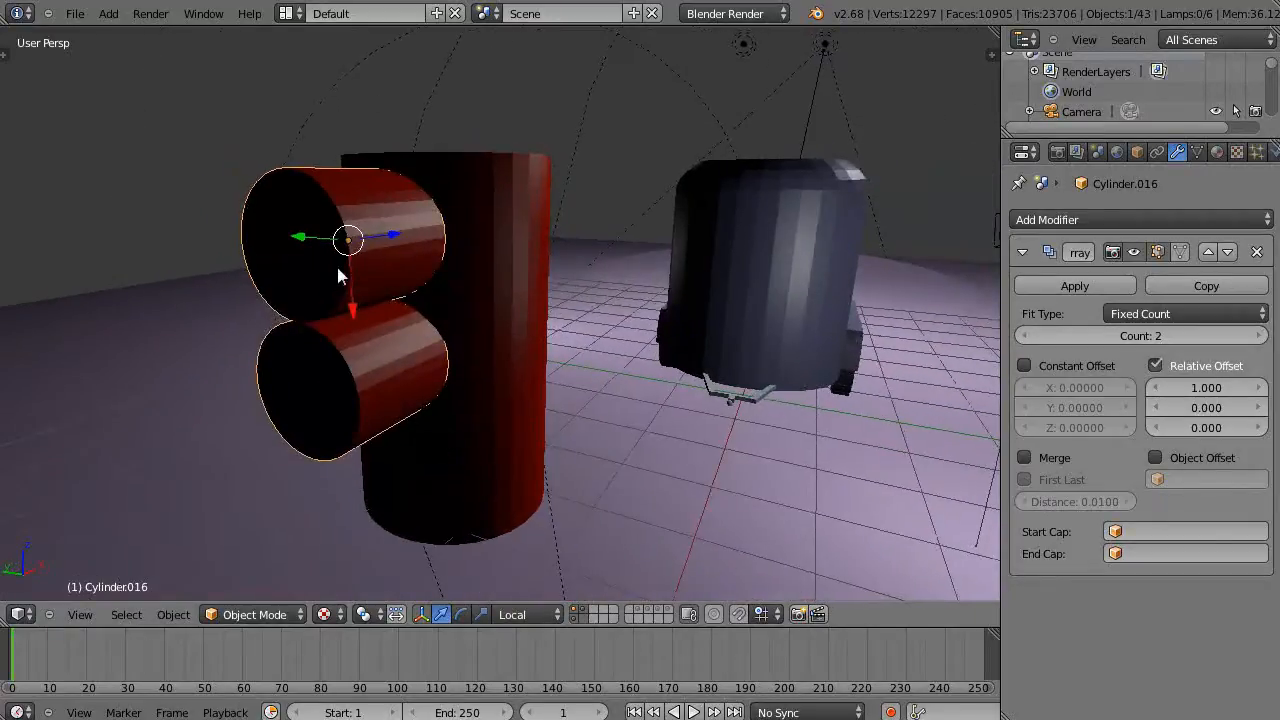
pyautogui.moveTo(368, 378)
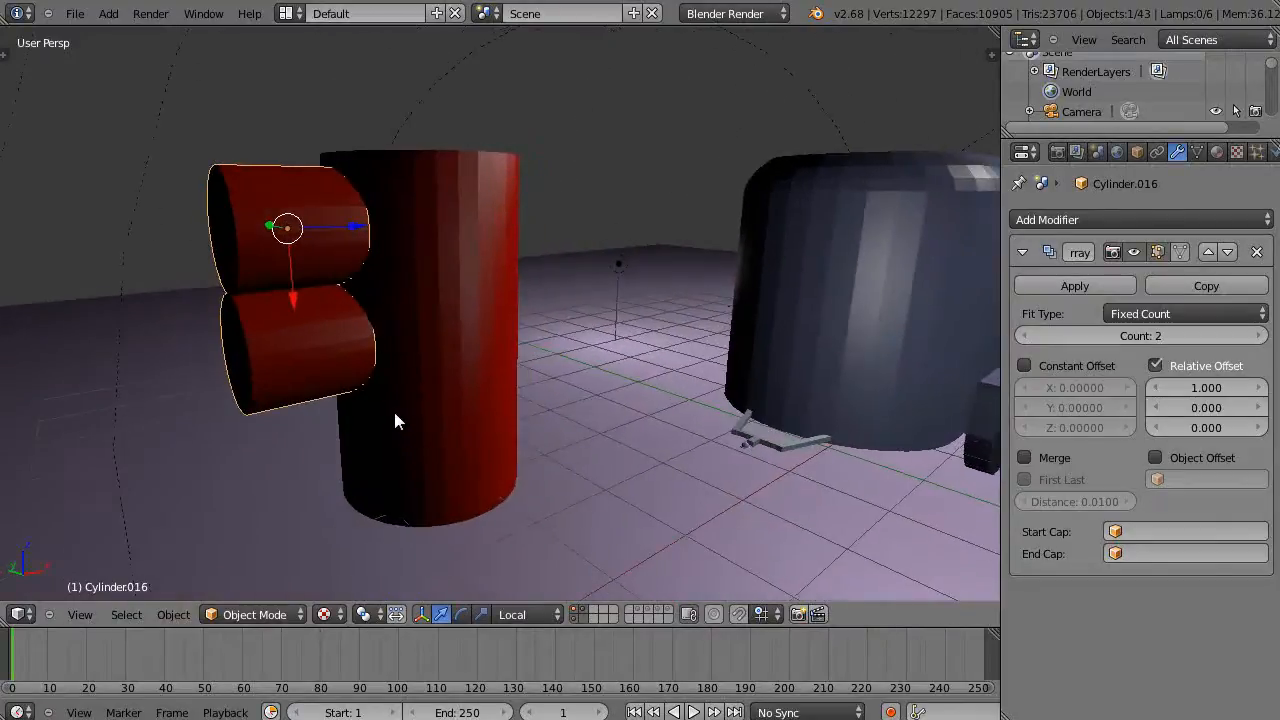
# Apply the light cylinder's rotation and set Transform Orientation to Local
pyautogui.click(467, 287)
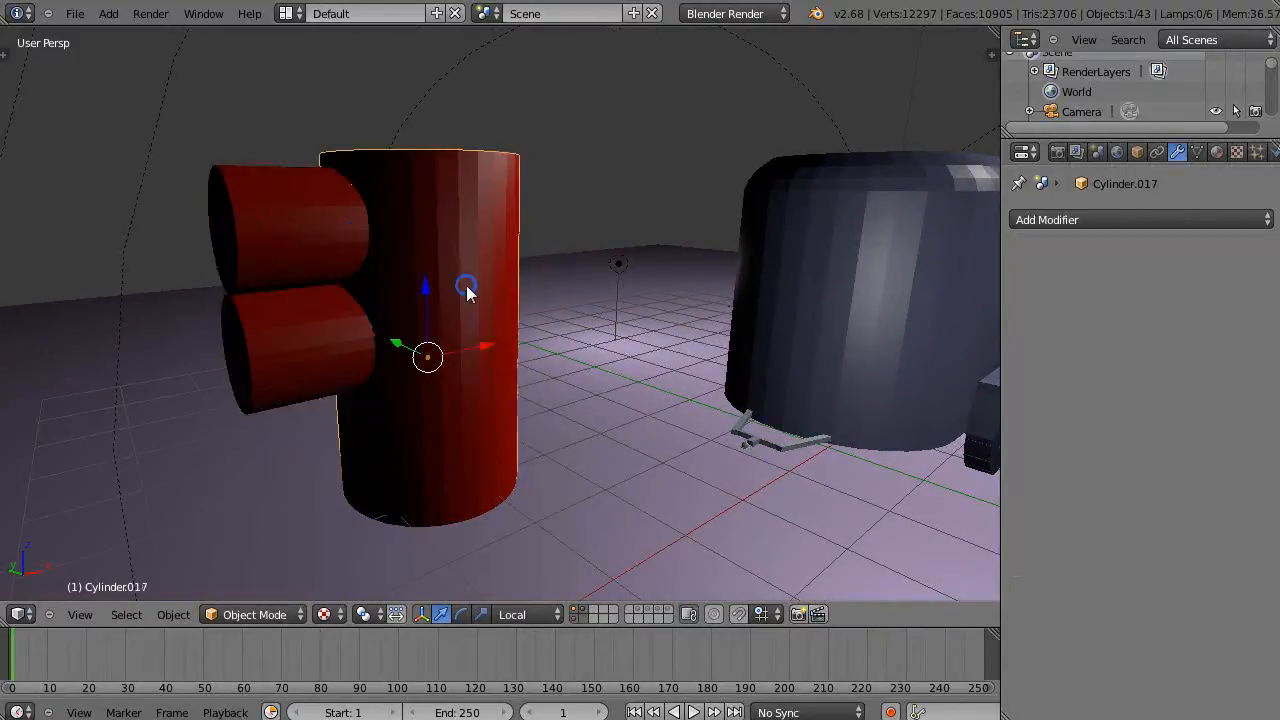
pyautogui.click(287, 227)
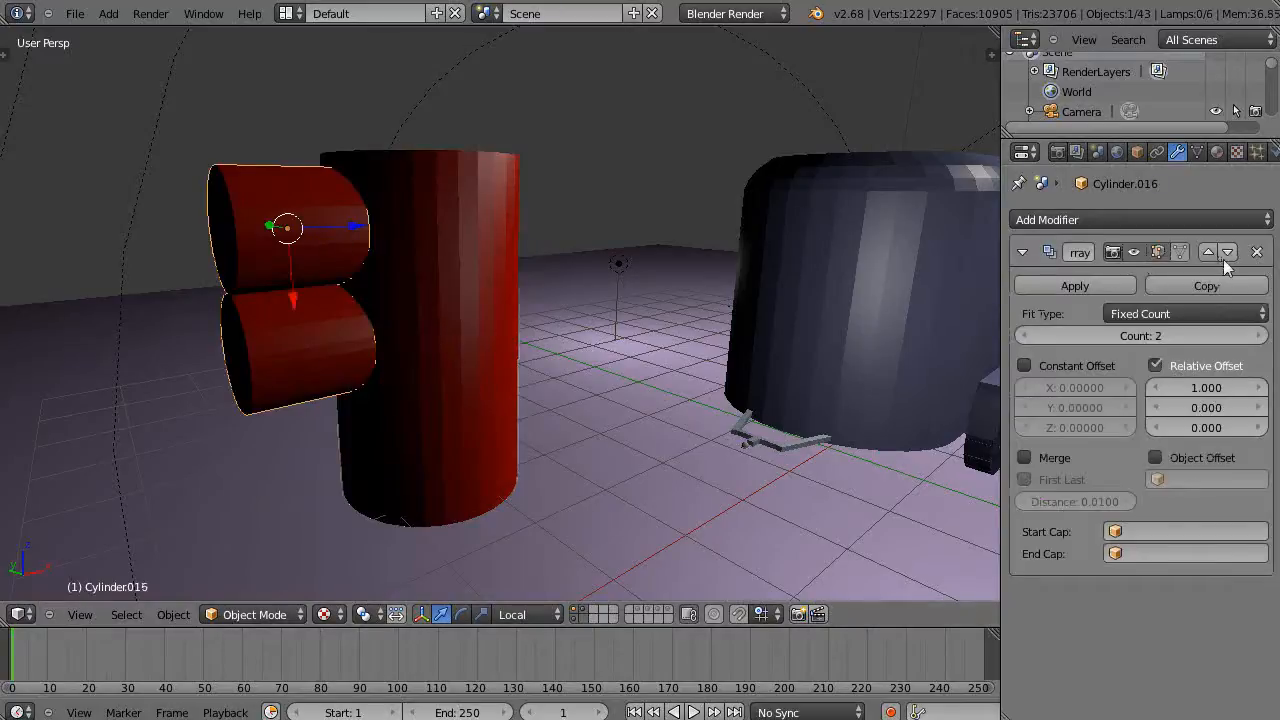
pyautogui.moveTo(1257, 252)
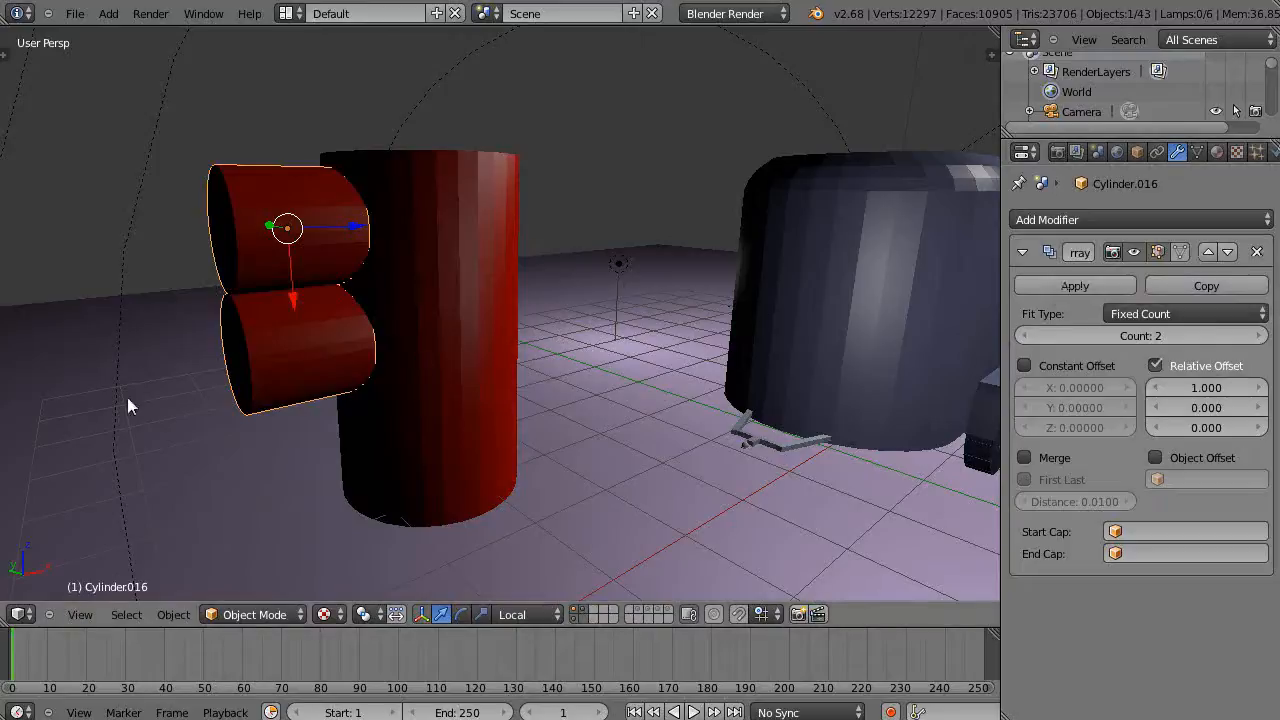
pyautogui.moveTo(10, 412)
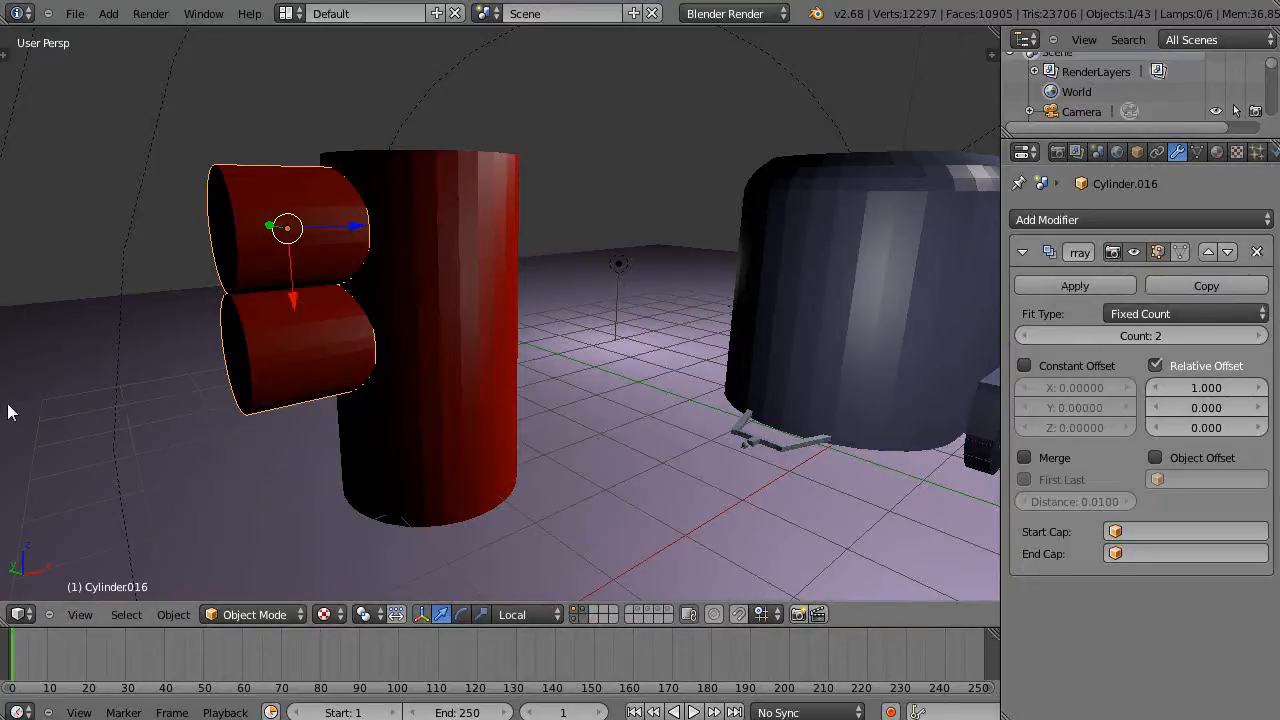
pyautogui.click(172, 614)
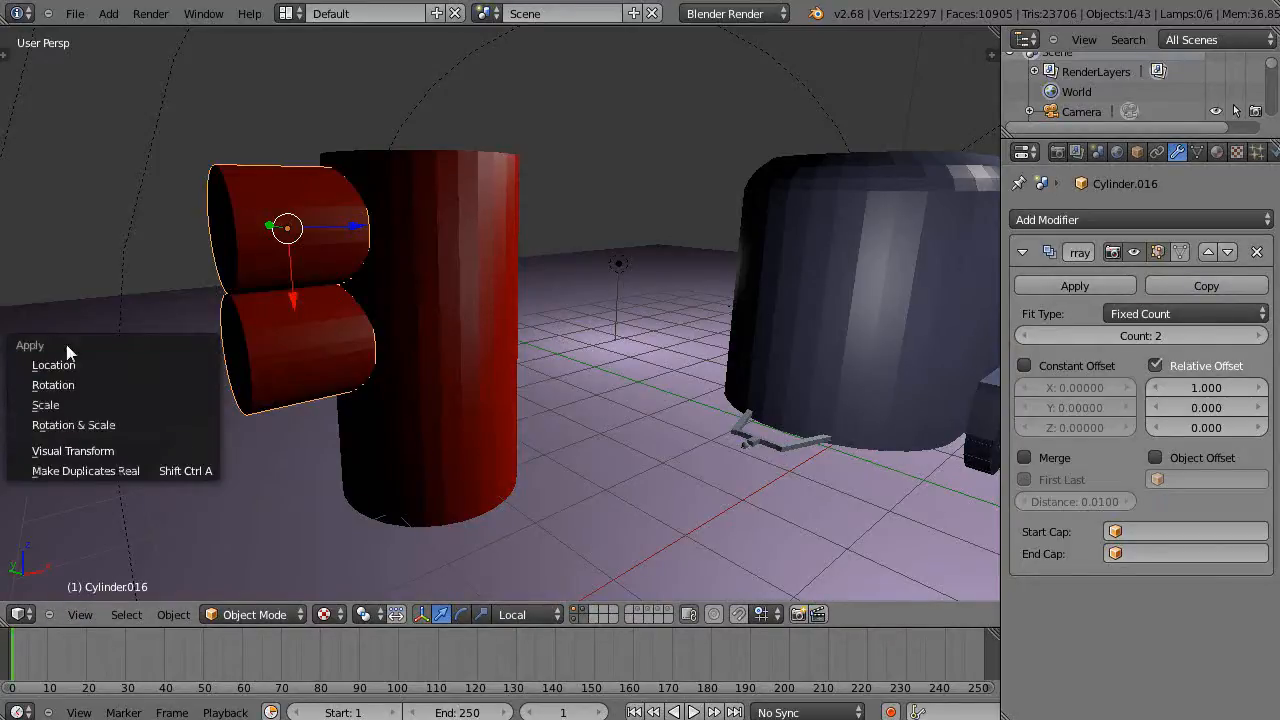
pyautogui.moveTo(53, 385)
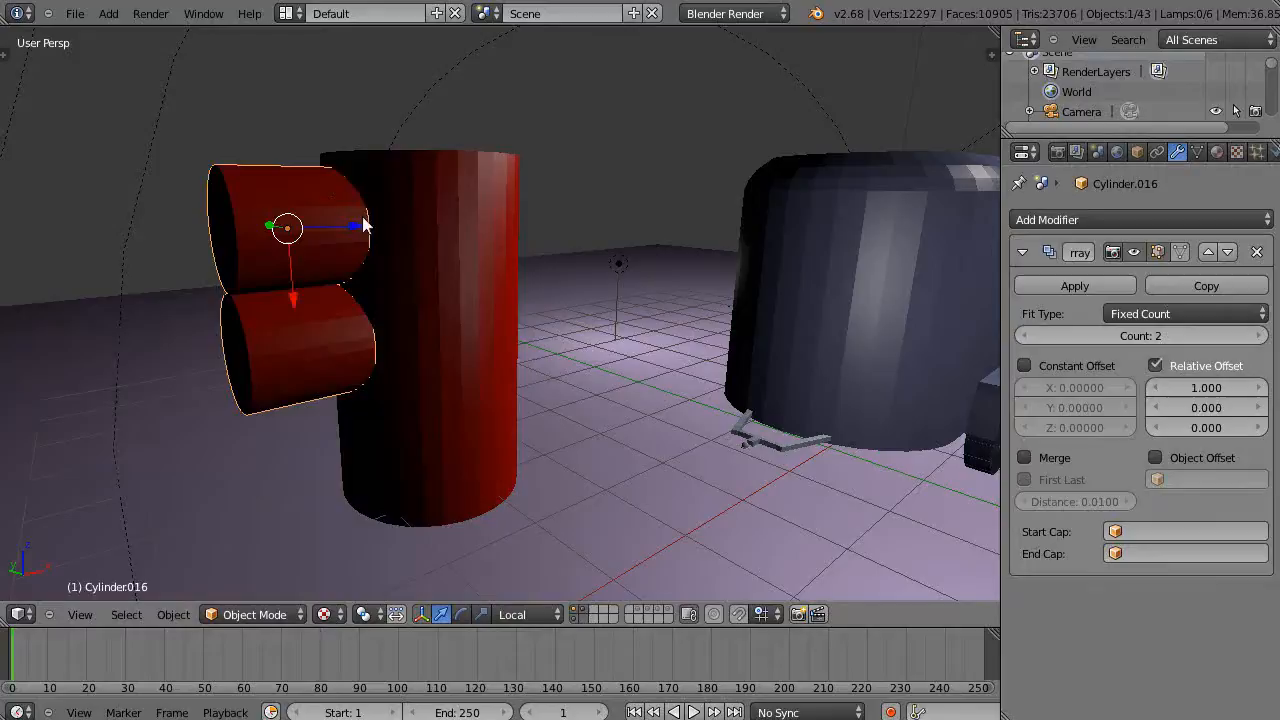
pyautogui.moveTo(365, 240)
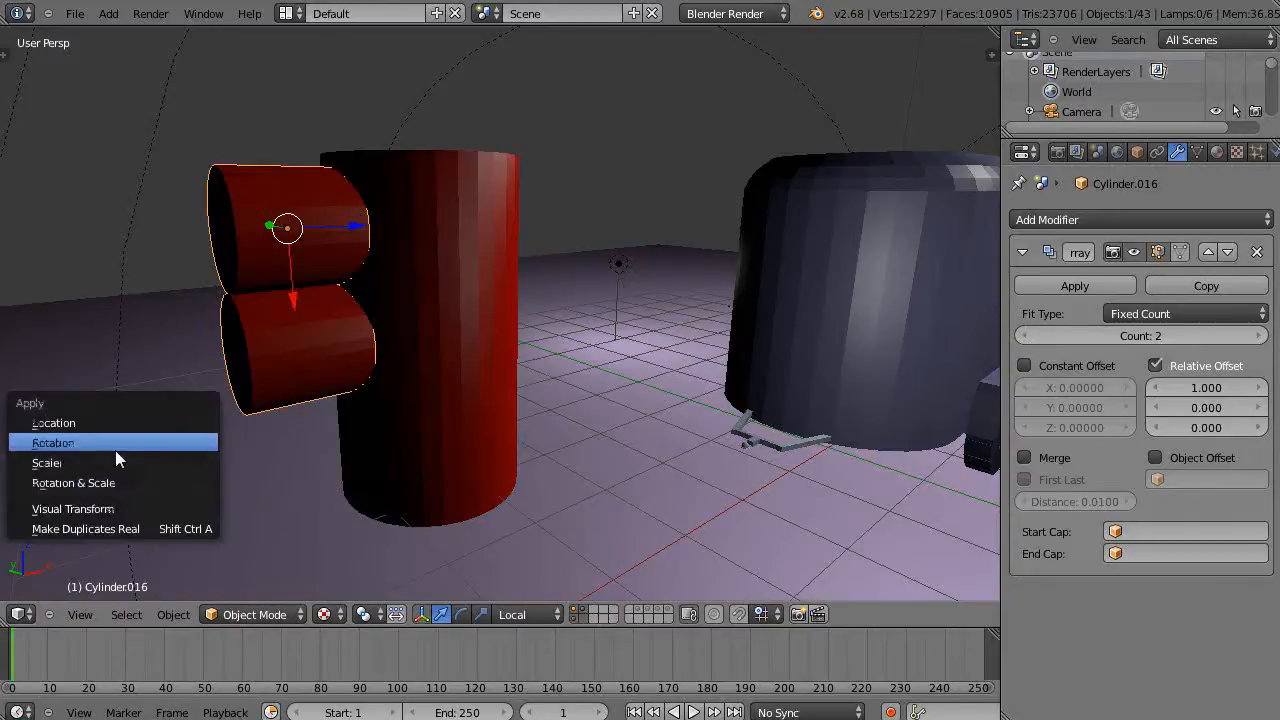
pyautogui.click(53, 442)
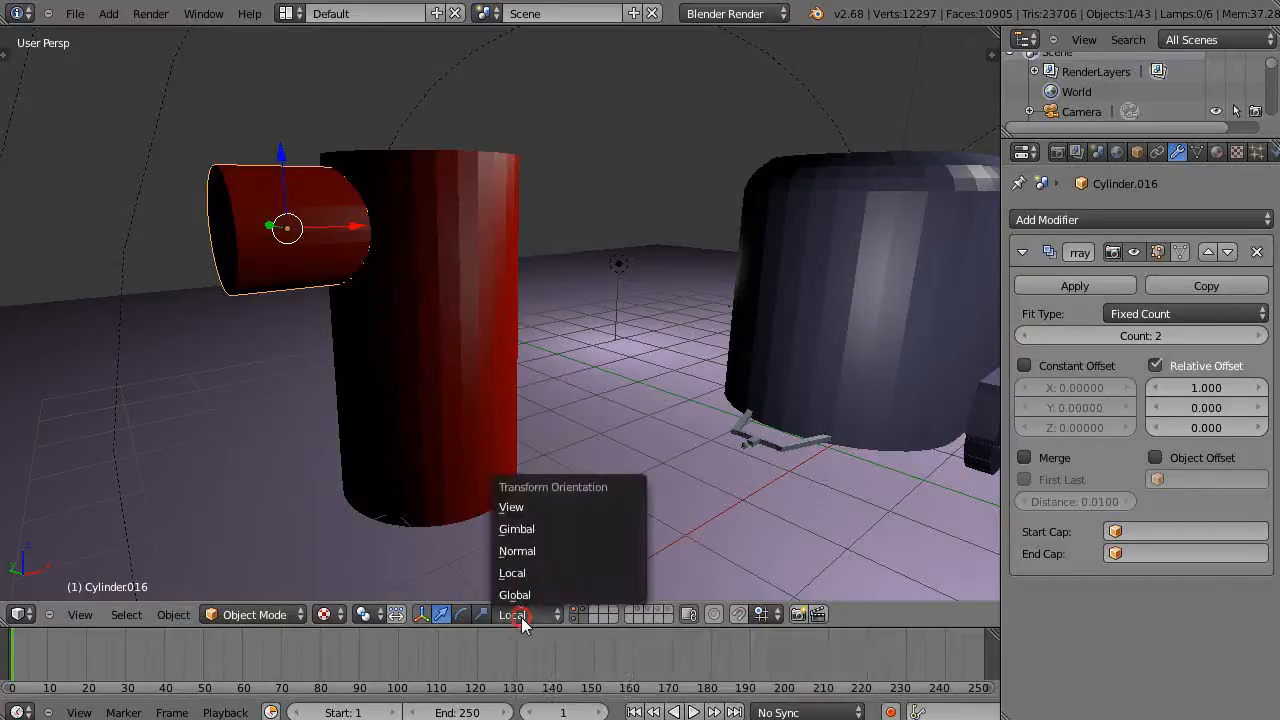
pyautogui.click(514, 594)
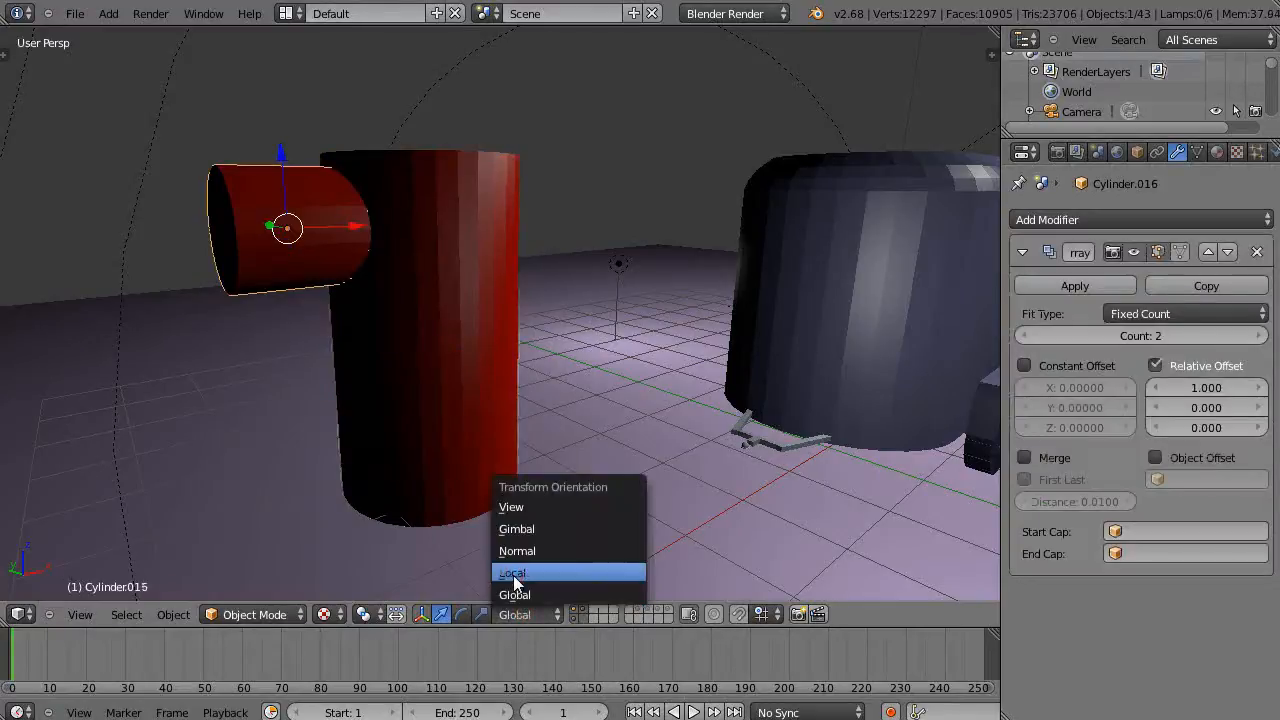
pyautogui.click(512, 572)
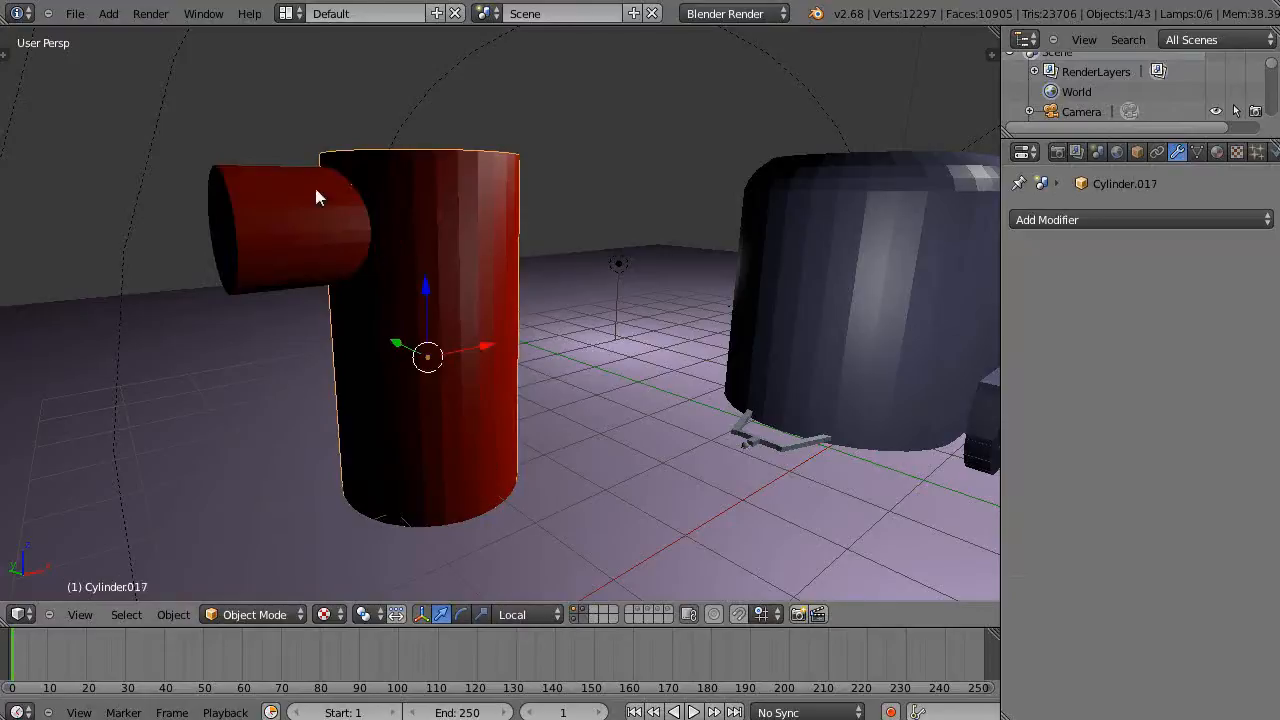
pyautogui.moveTo(325, 231)
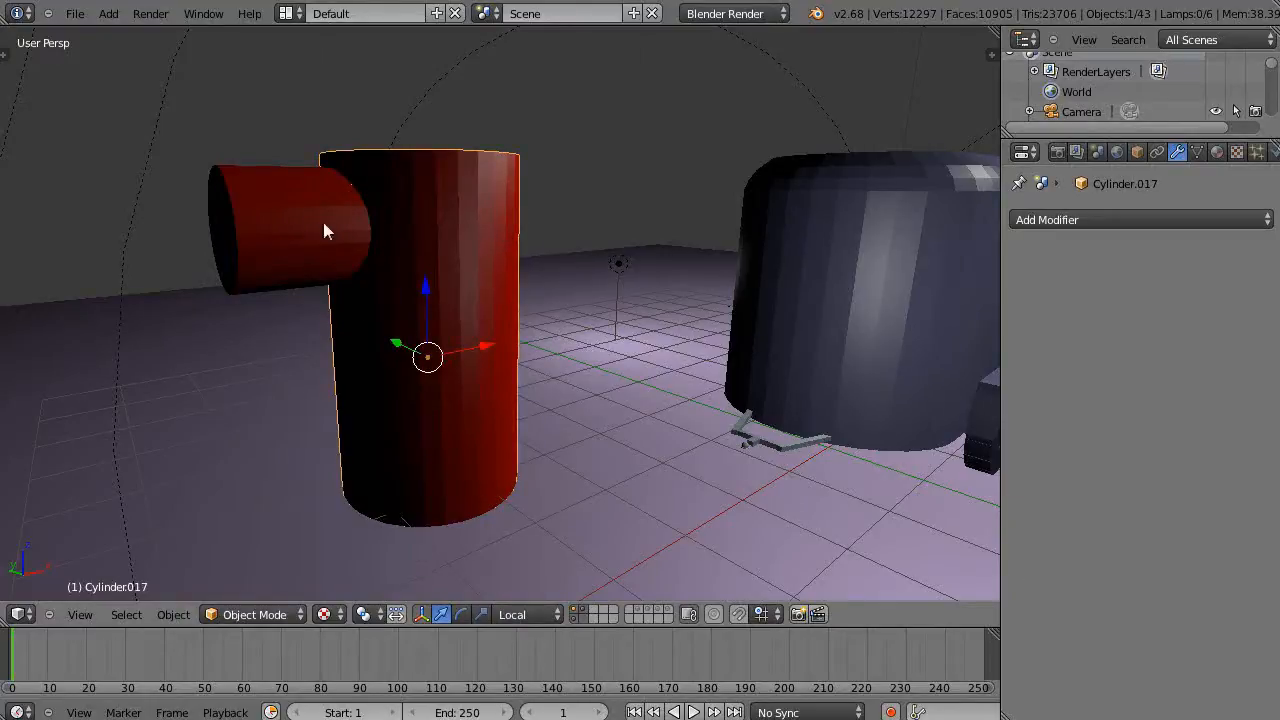
pyautogui.moveTo(460, 375)
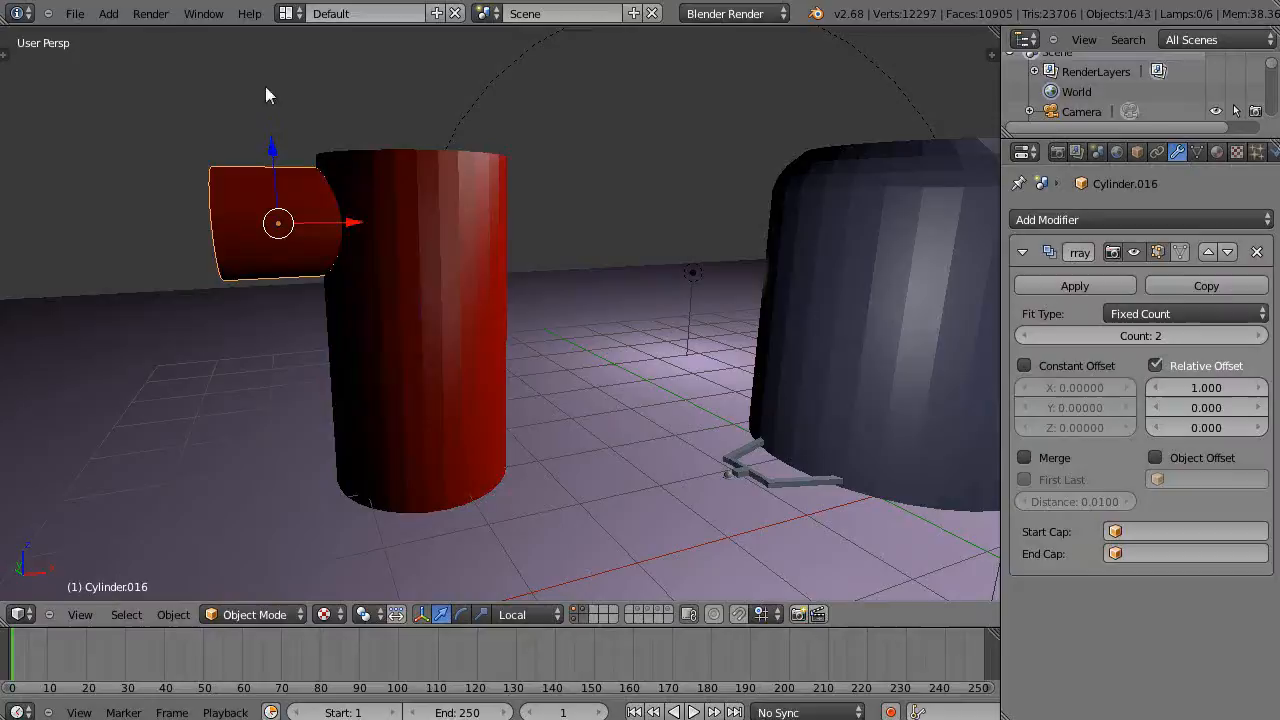
pyautogui.moveTo(620, 358)
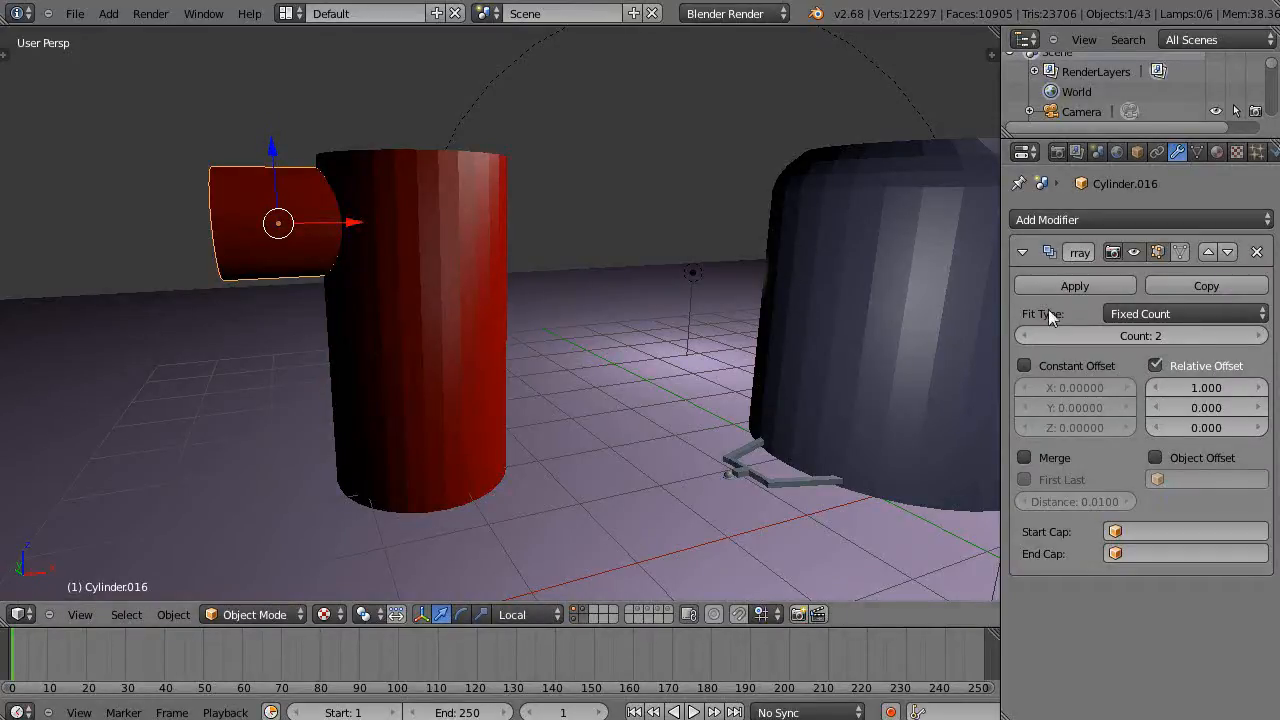
pyautogui.moveTo(1141, 335)
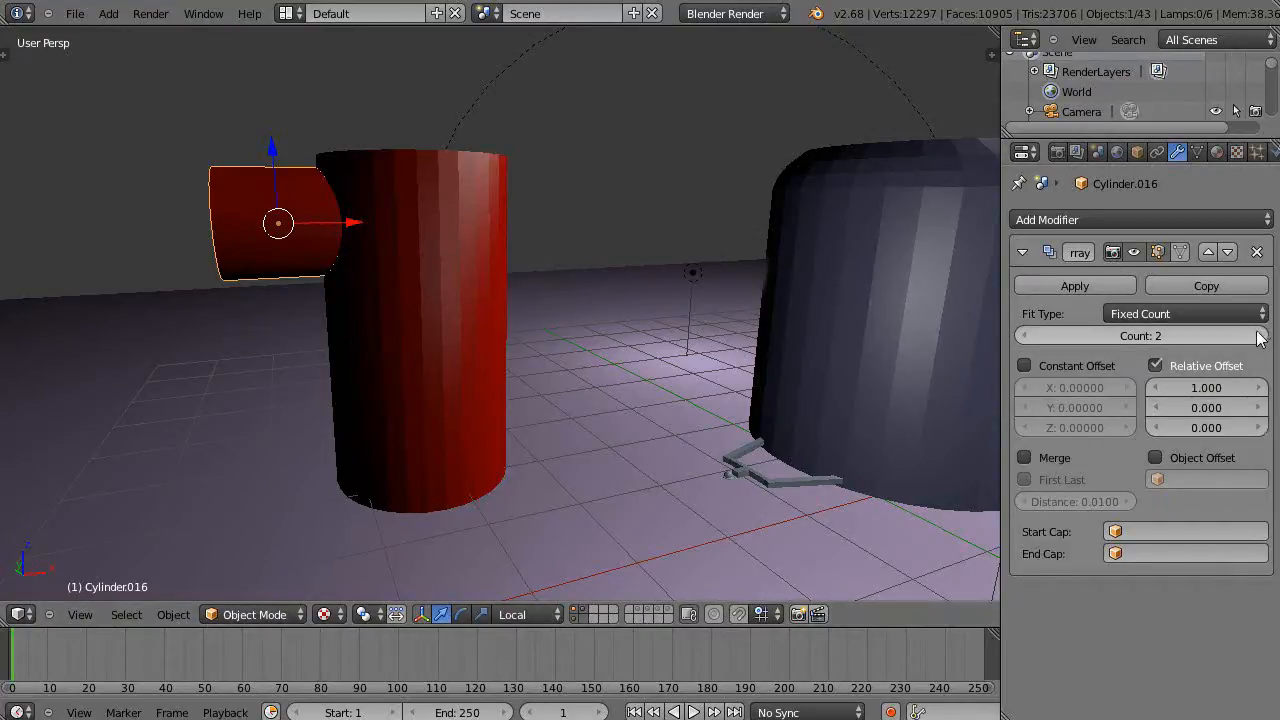
# Set the array's Relative Offset to X 0 and Z -1.1, and raise Count to three lights
pyautogui.click(1258, 335)
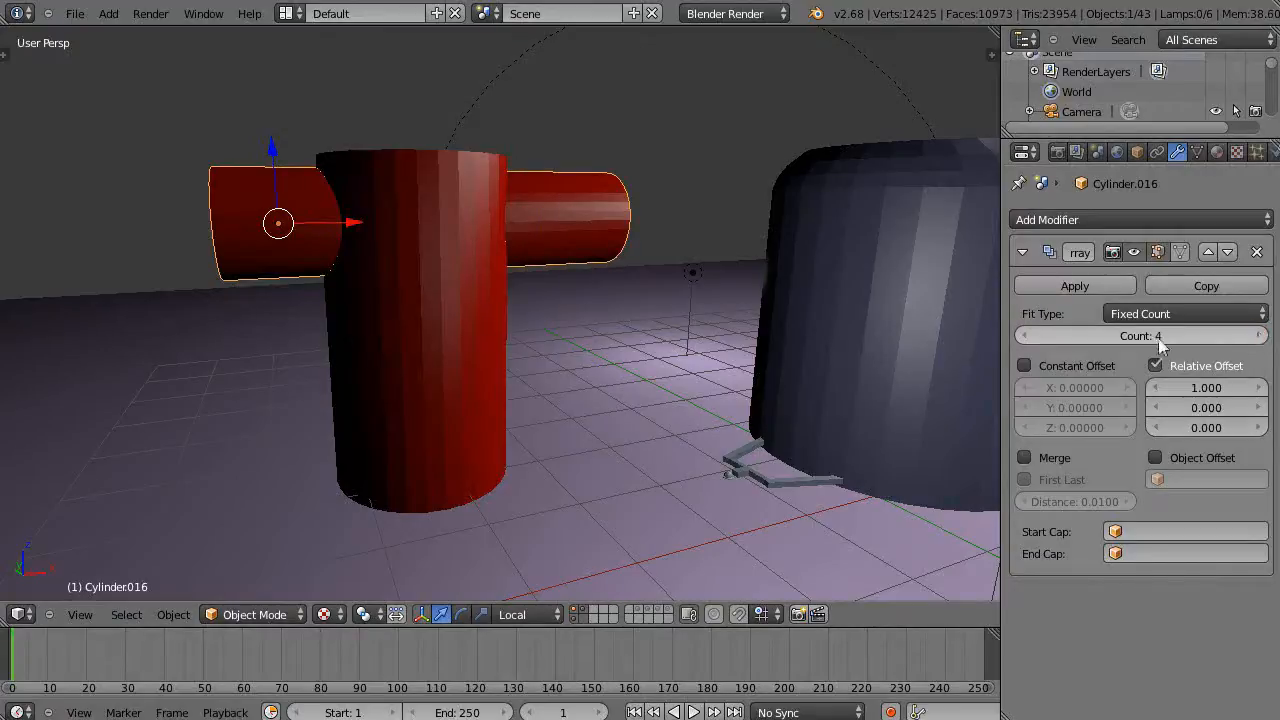
pyautogui.click(1026, 335)
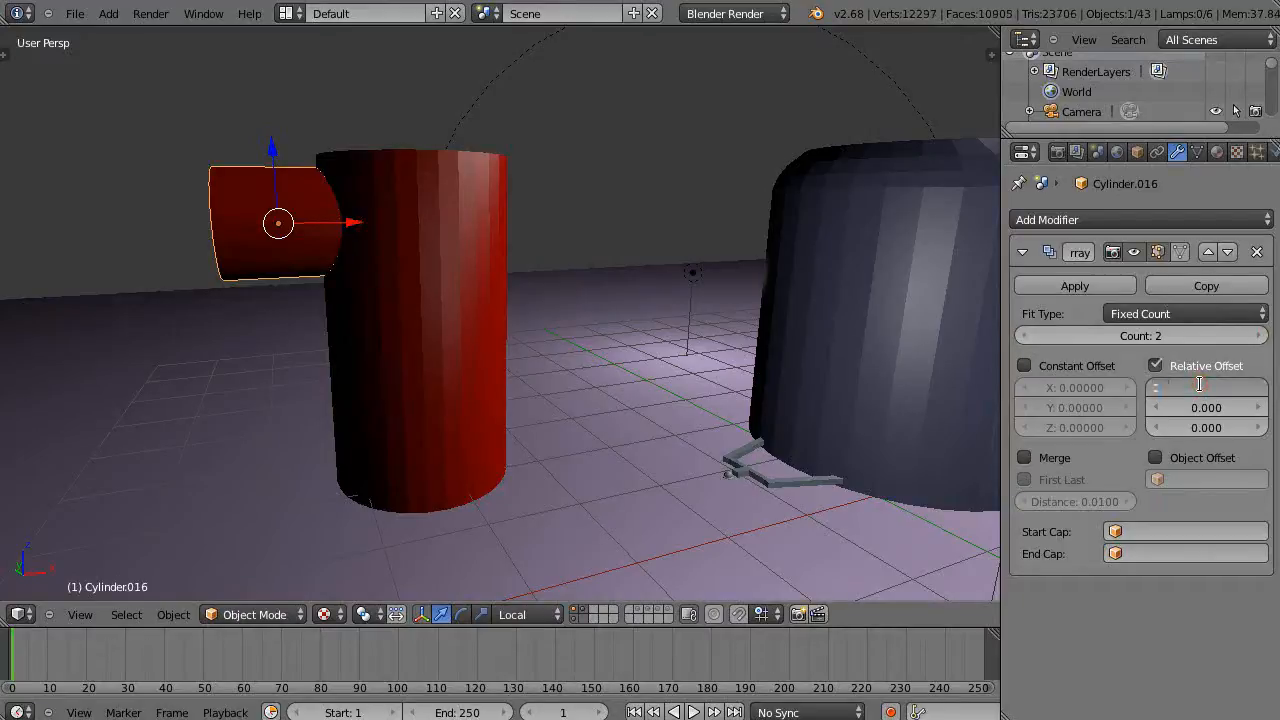
pyautogui.click(1205, 427)
pyautogui.write('0.200')
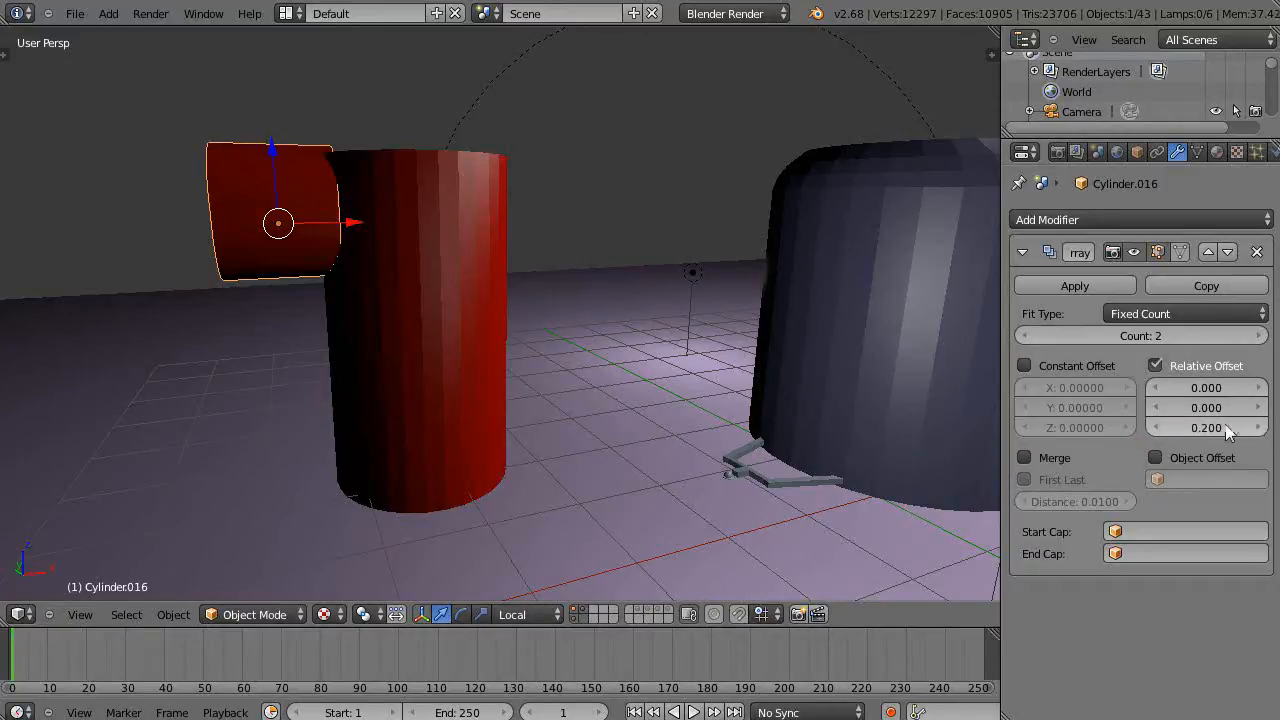
pyautogui.moveTo(1205, 427); pyautogui.dragTo(1160, 427)
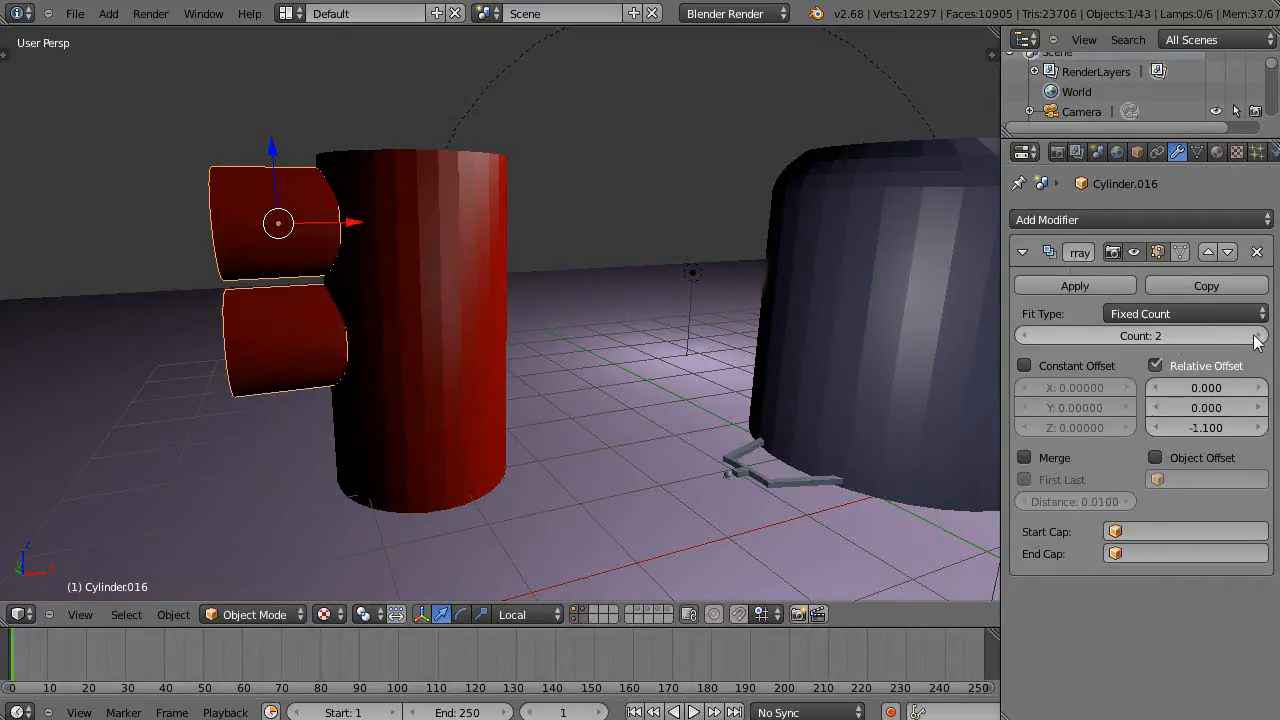
pyautogui.click(1258, 335)
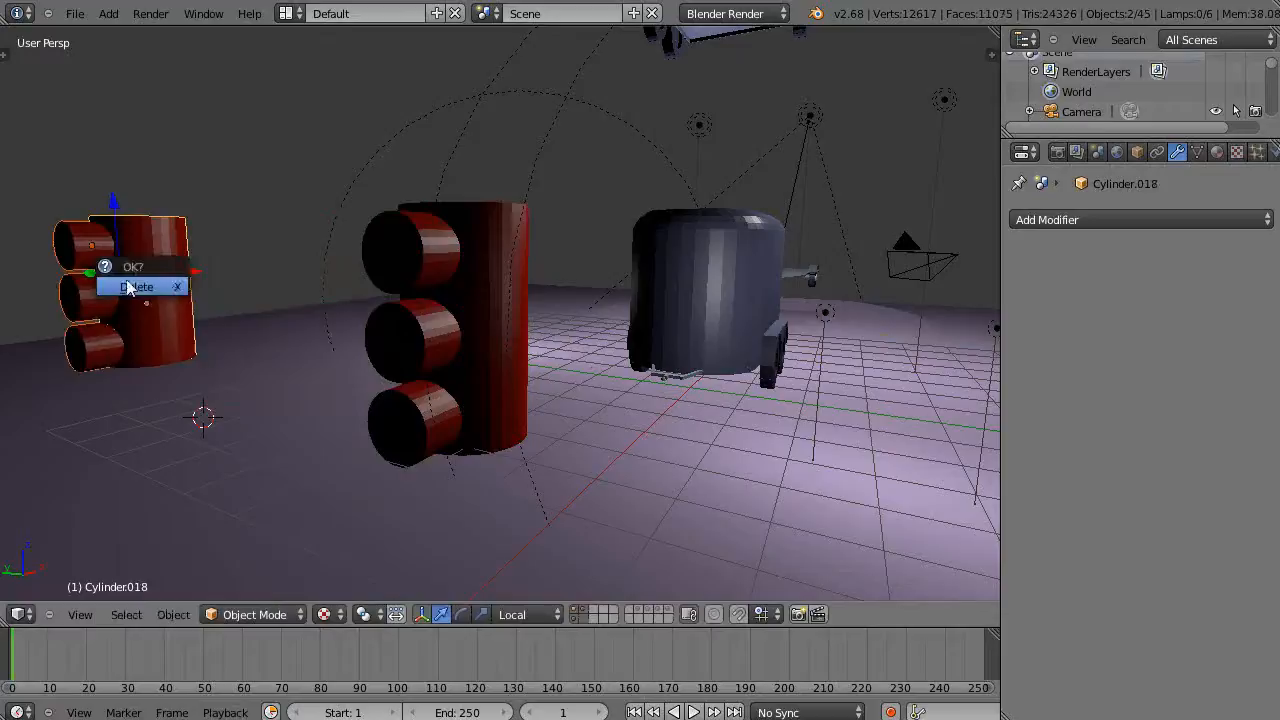
# Delete the leftover duplicate and select the traffic-light body
pyautogui.click(137, 287)
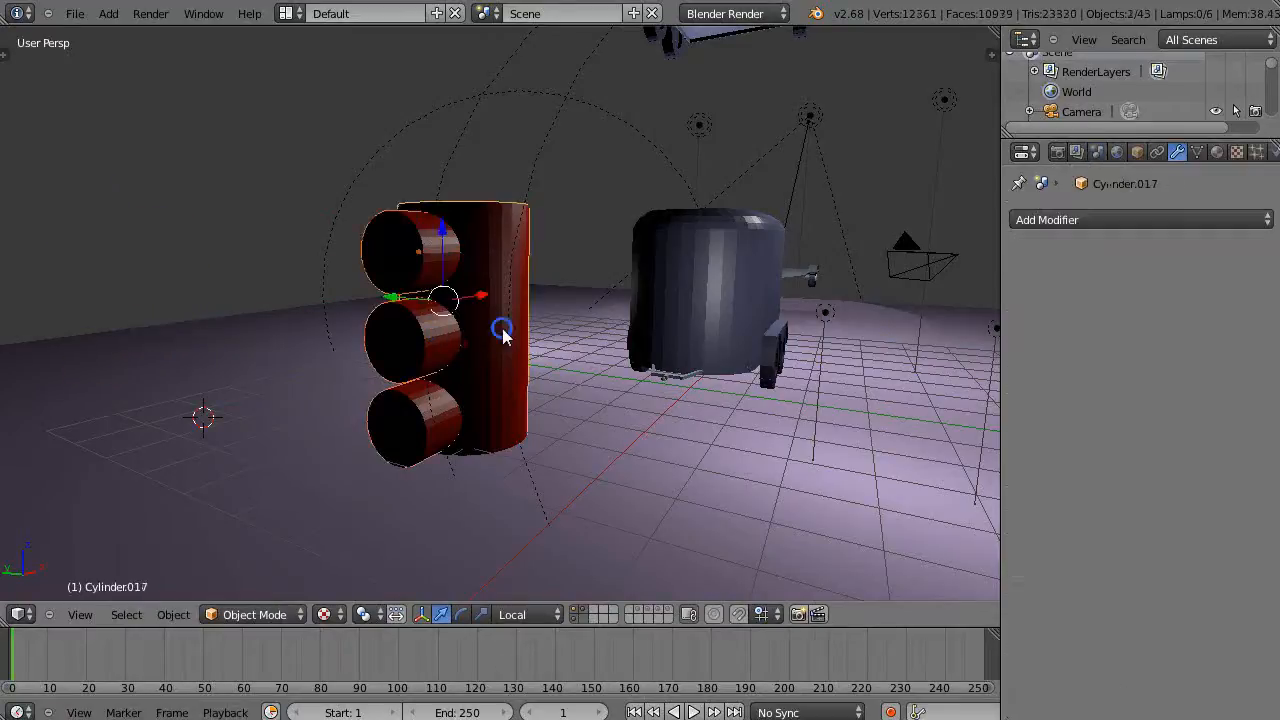
pyautogui.click(505, 330)
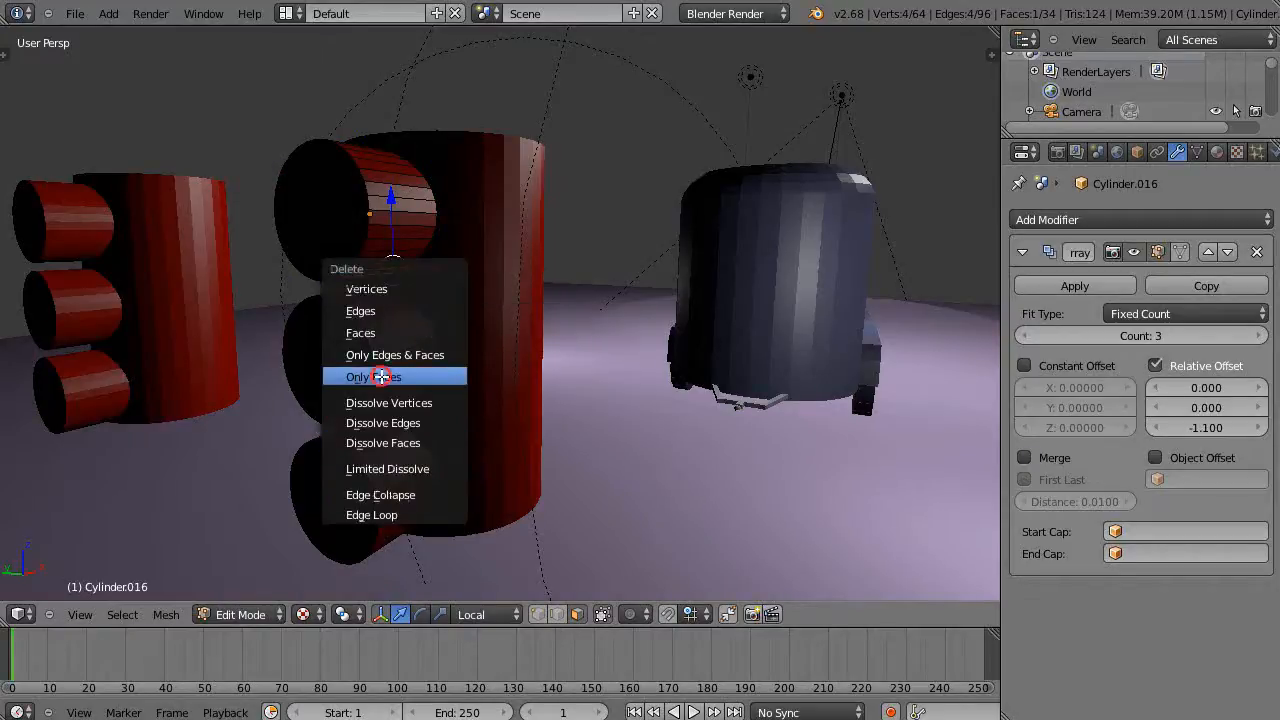
# Delete only the light's faces, then Alt+D duplicate the traffic light and move it left
pyautogui.click(371, 376)
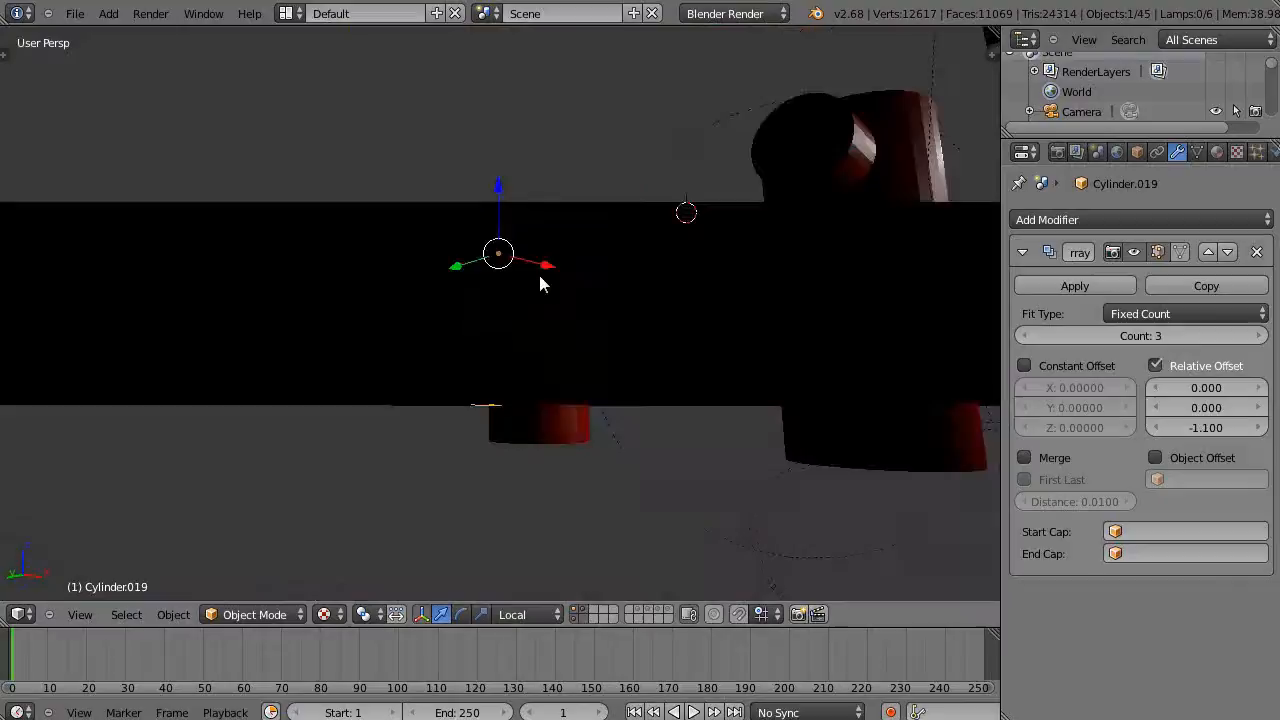
pyautogui.moveTo(540, 283); pyautogui.dragTo(420, 313)
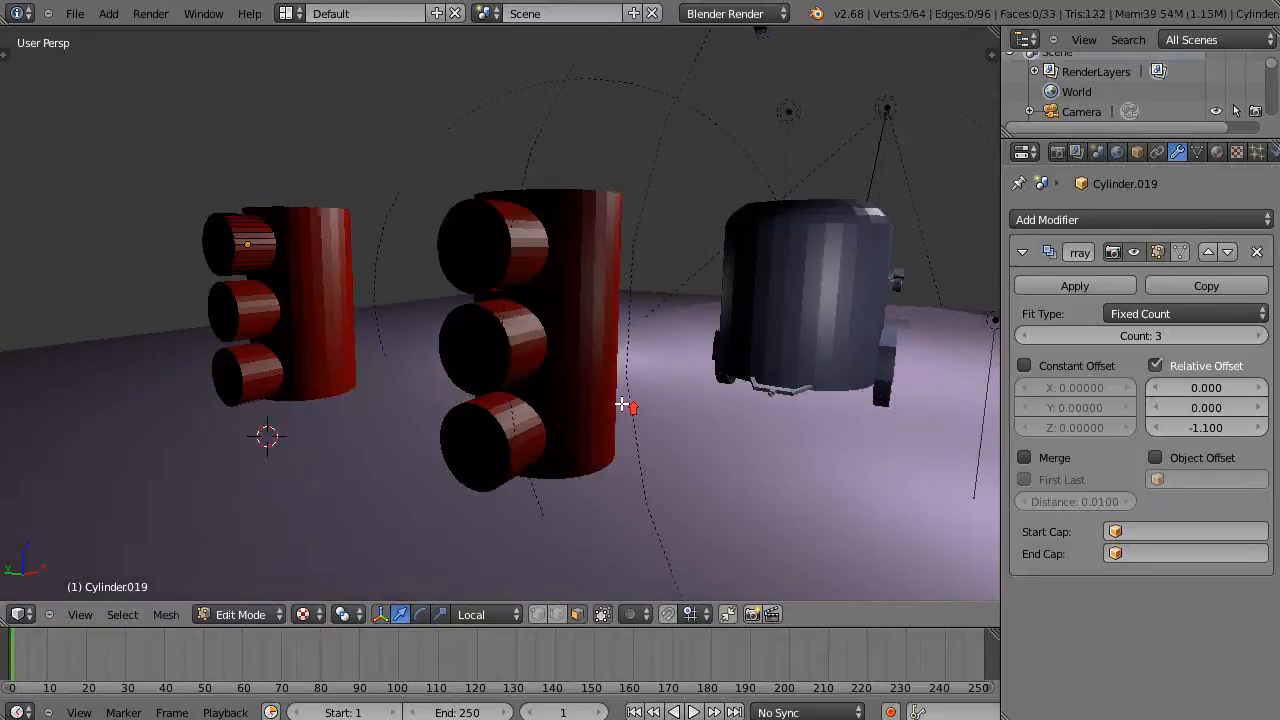
pyautogui.moveTo(218, 461)
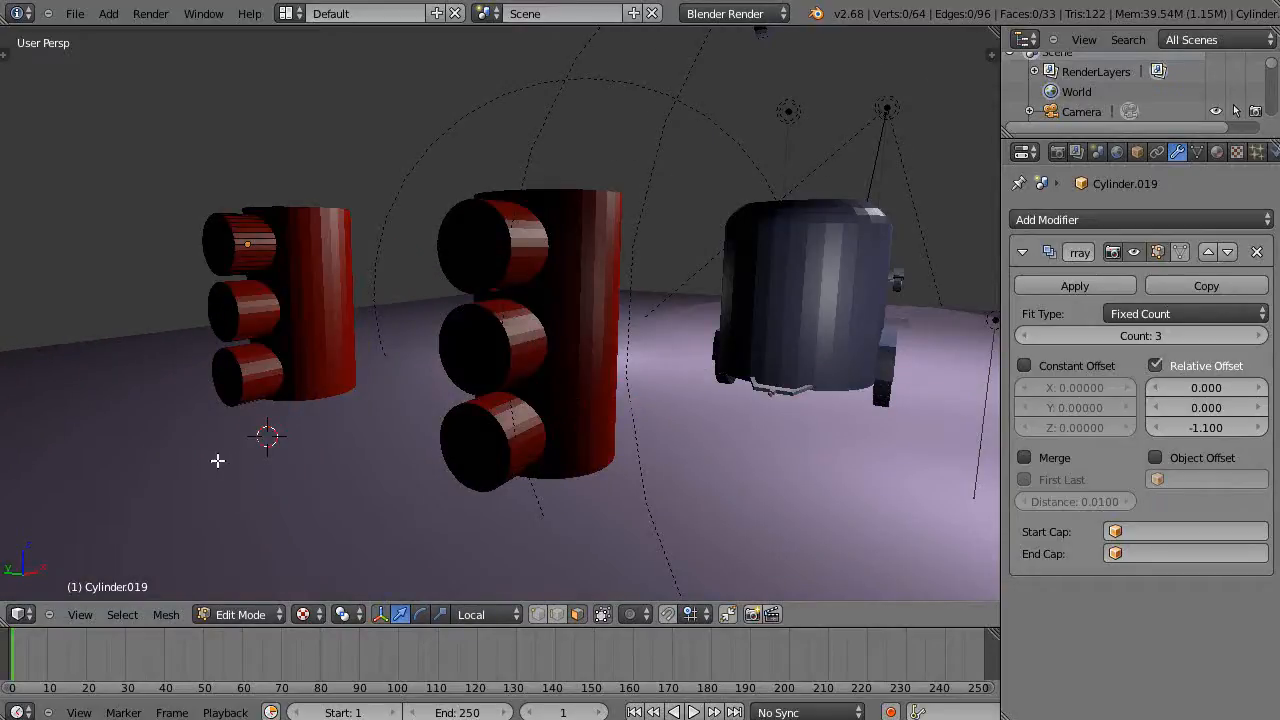
pyautogui.moveTo(504, 253)
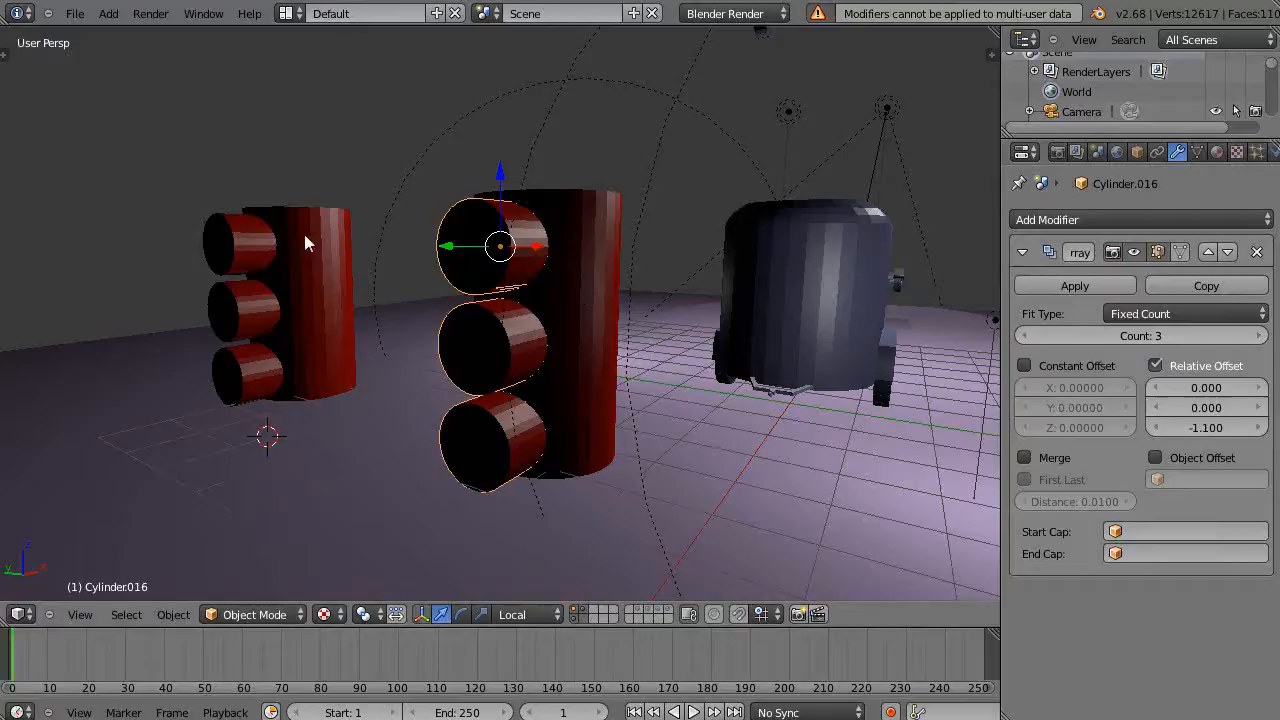
pyautogui.moveTo(310, 264)
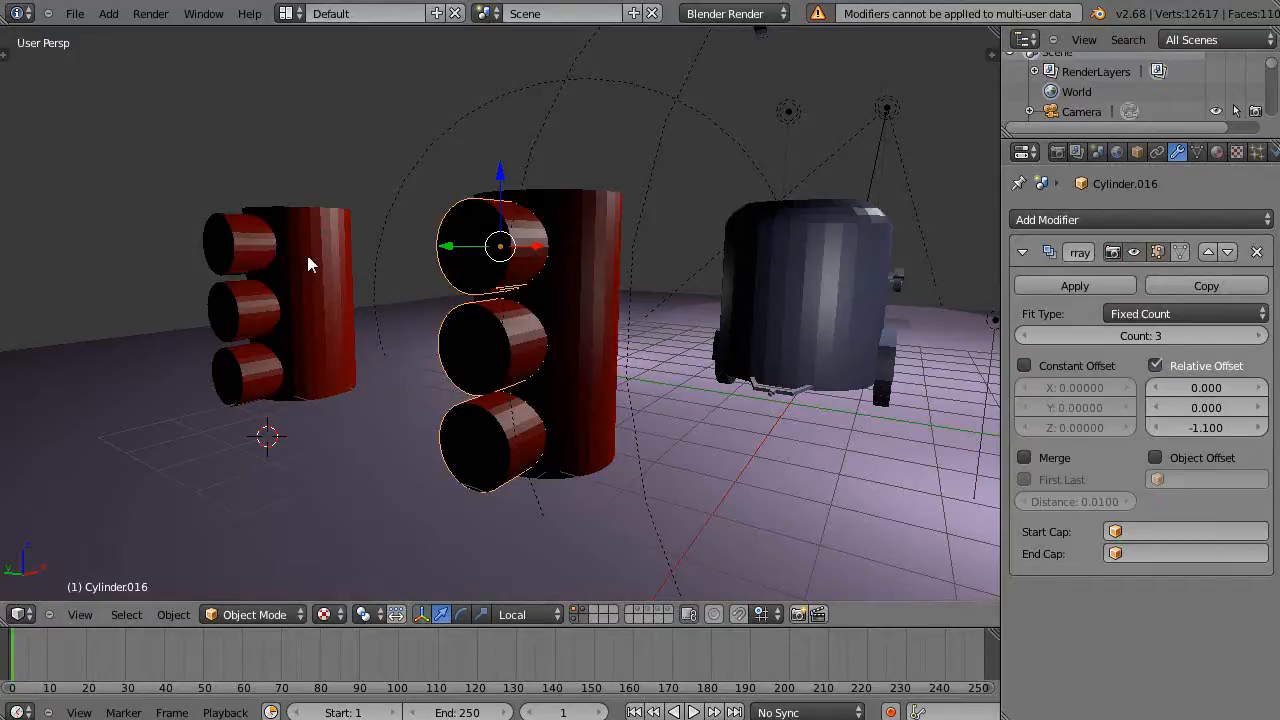
# Try applying the Array modifier, delete the duplicate traffic light, and reframe the view
pyautogui.click(253, 262)
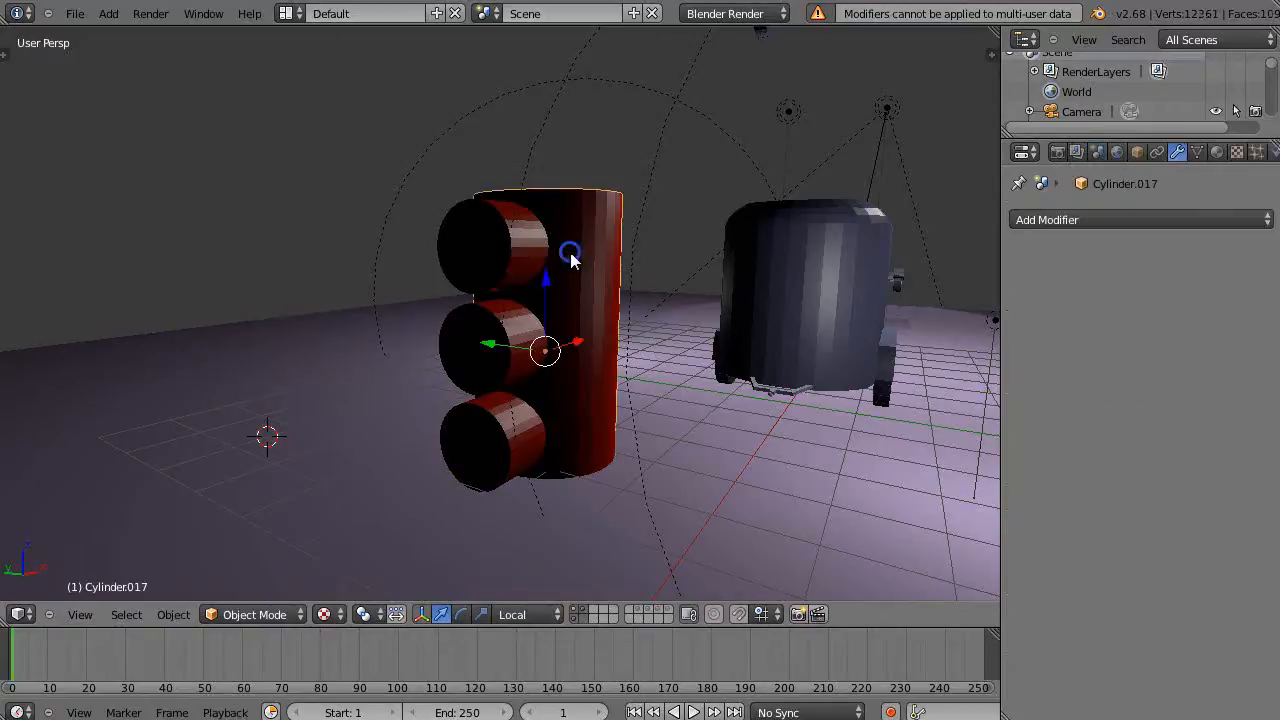
pyautogui.click(490, 245)
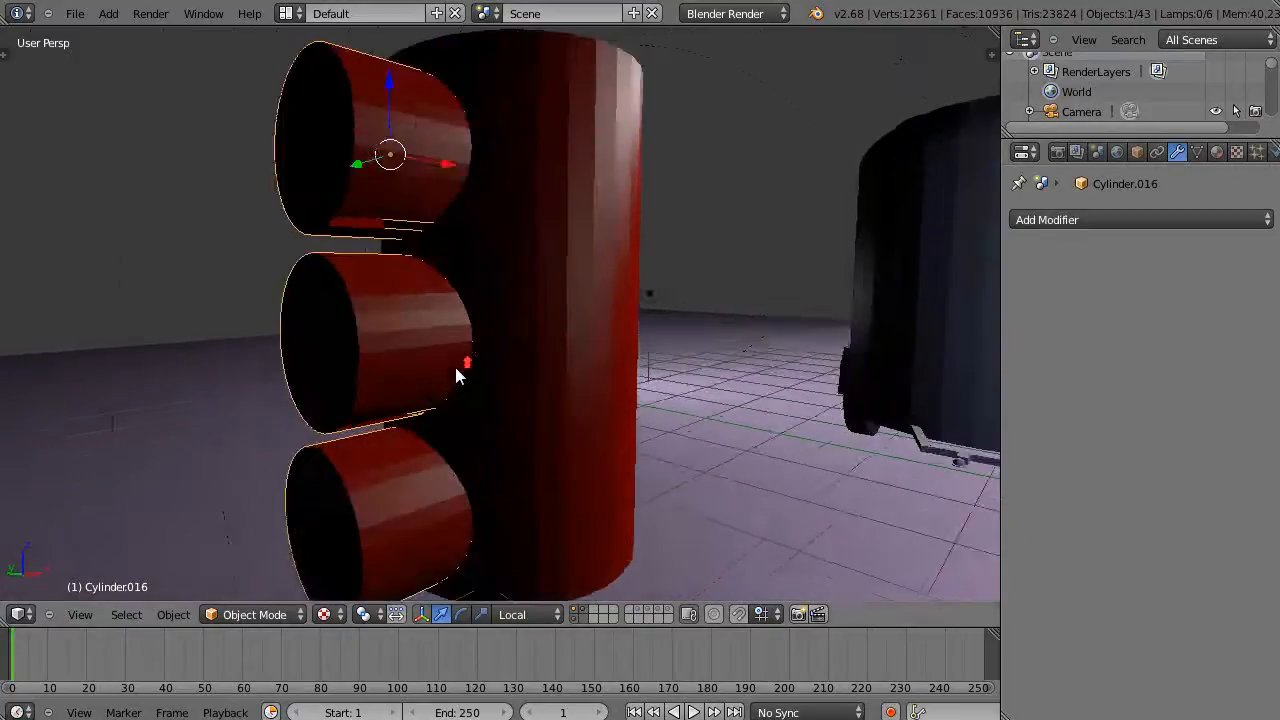
pyautogui.moveTo(458, 376); pyautogui.dragTo(565, 346)
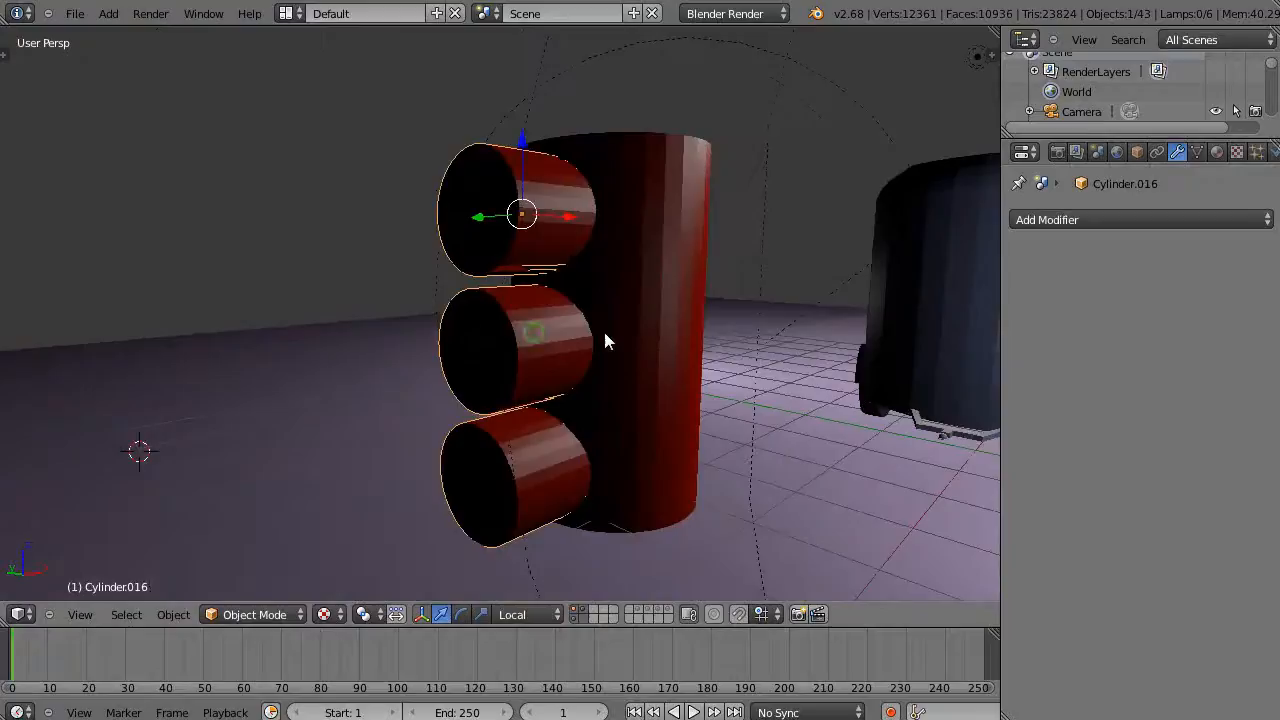
pyautogui.moveTo(600, 340); pyautogui.dragTo(630, 335)
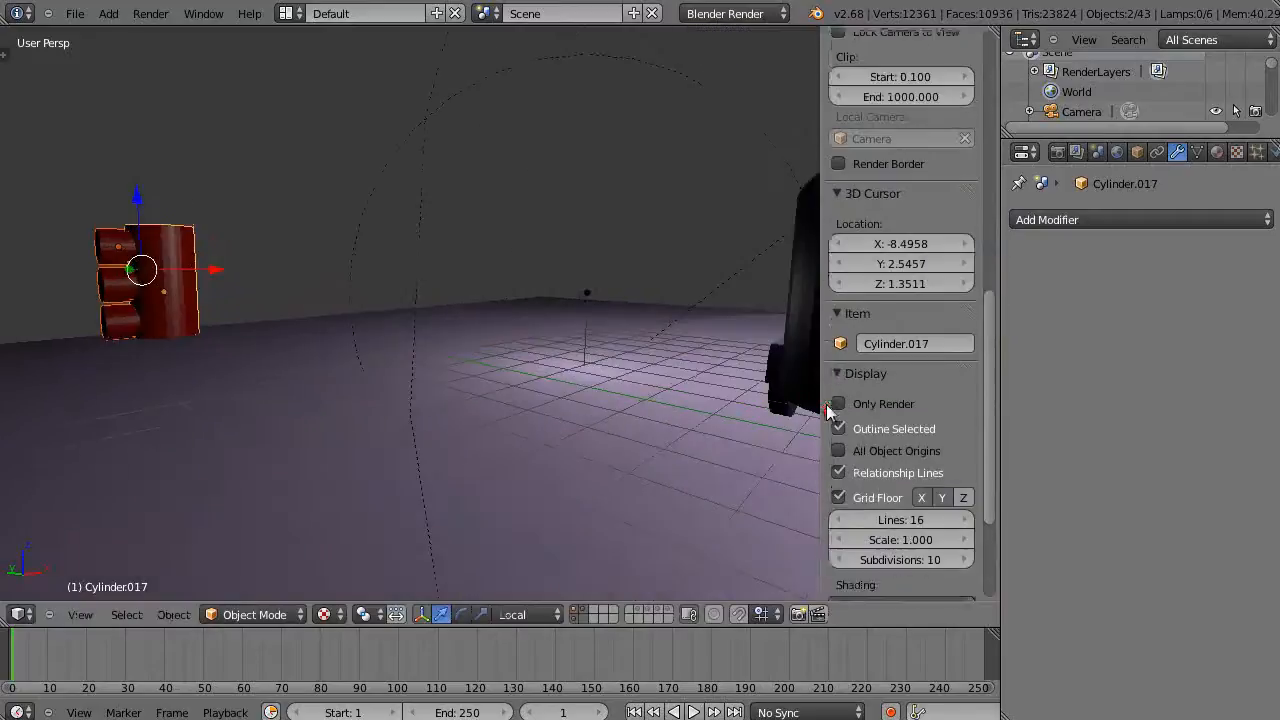
# Zoom the viewport in on the traffic-light body, now far left near X -4.27, Y 16.89
pyautogui.scroll(3)
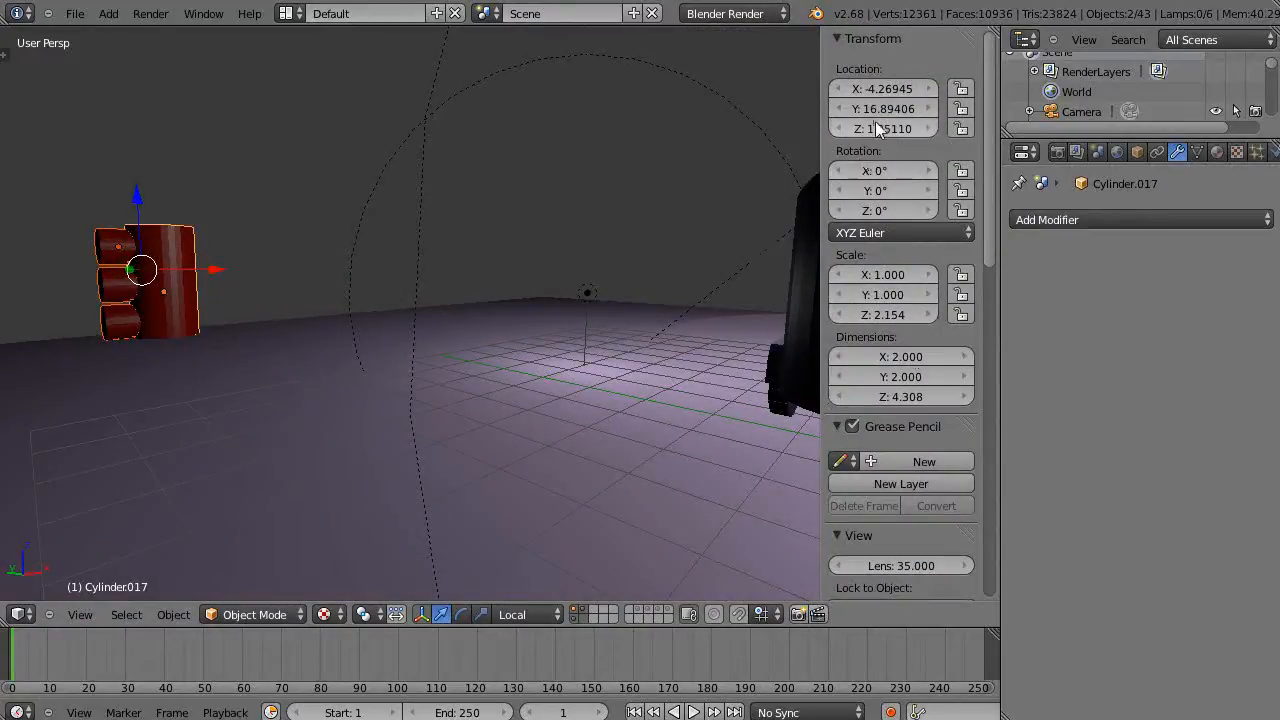
pyautogui.moveTo(250, 305)
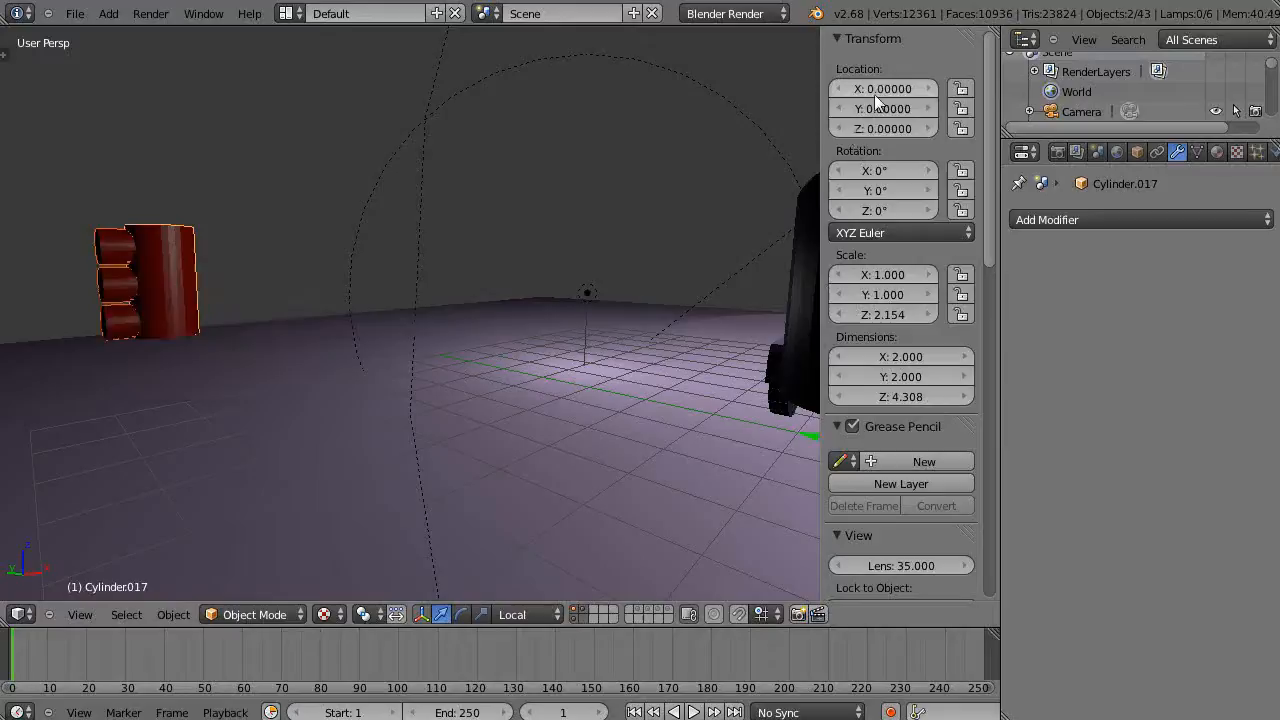
pyautogui.moveTo(210, 250)
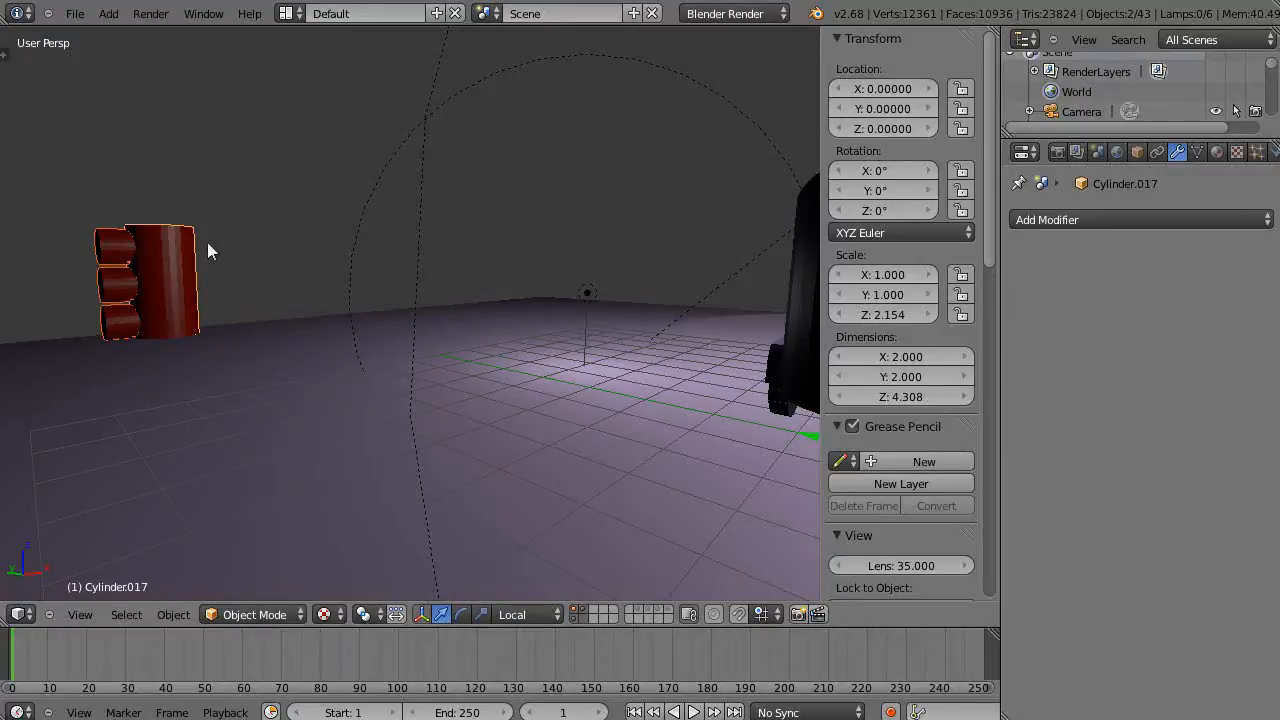
pyautogui.moveTo(630, 245)
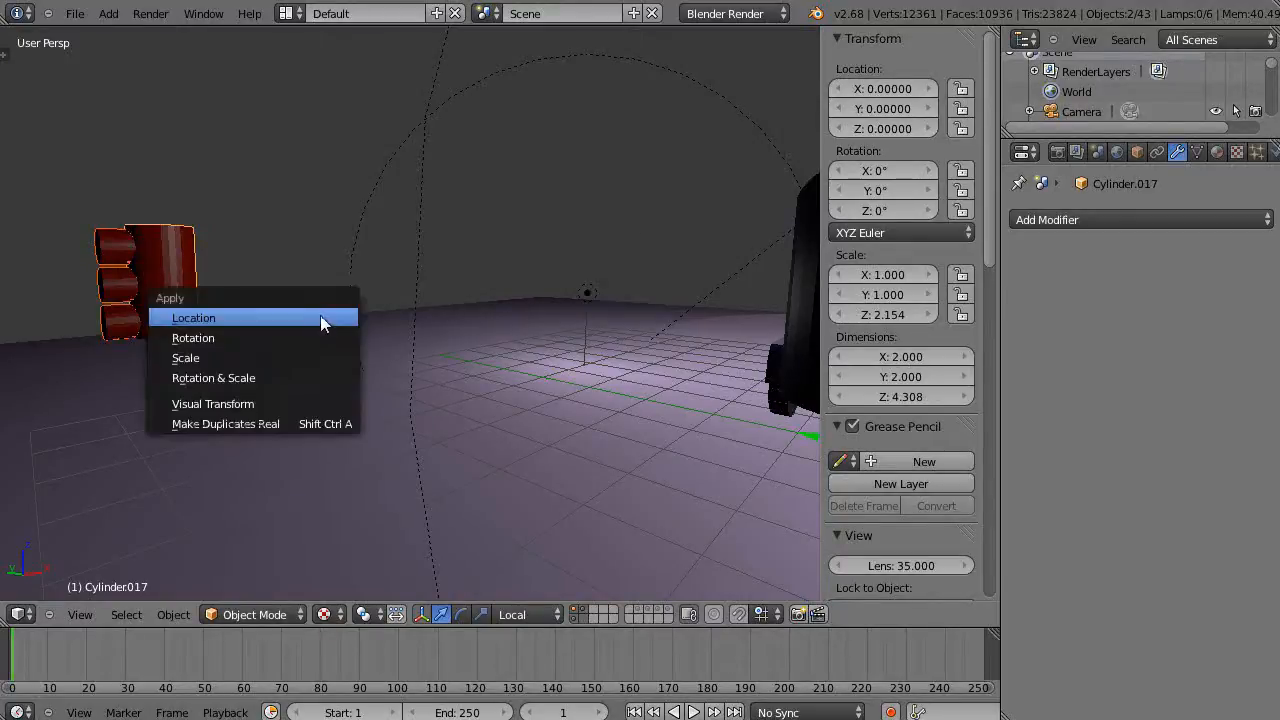
pyautogui.moveTo(427, 241)
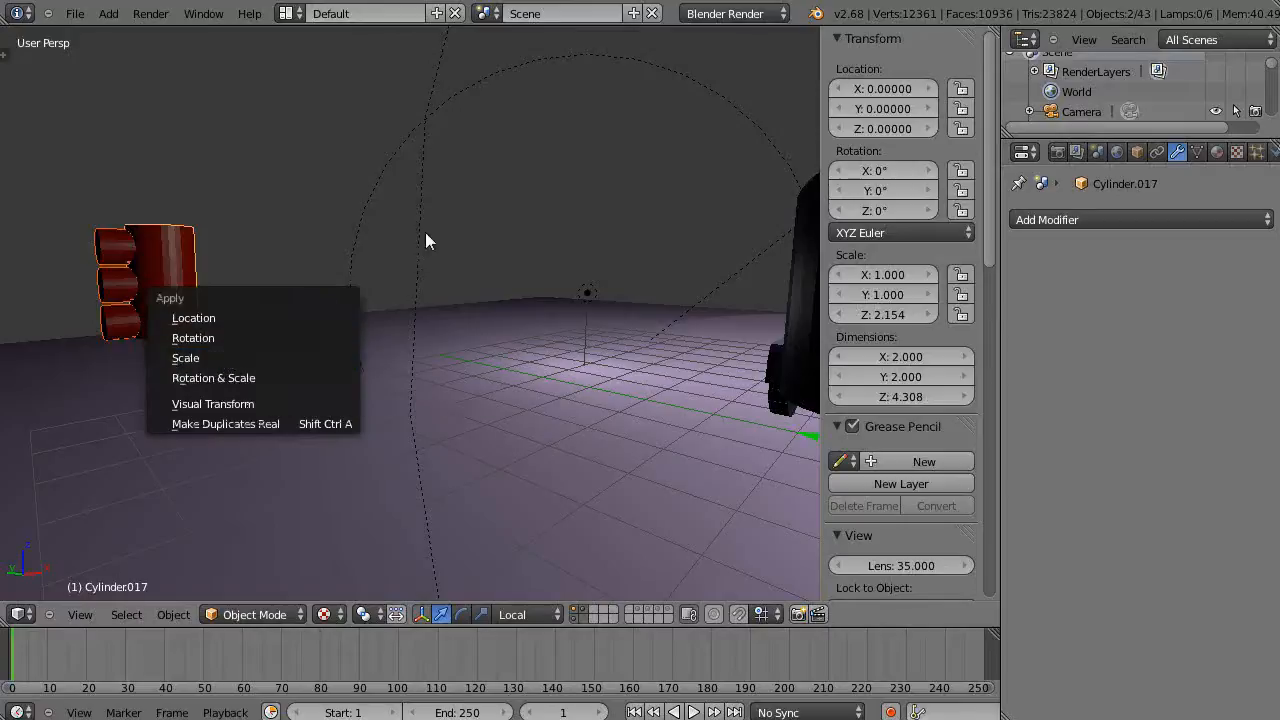